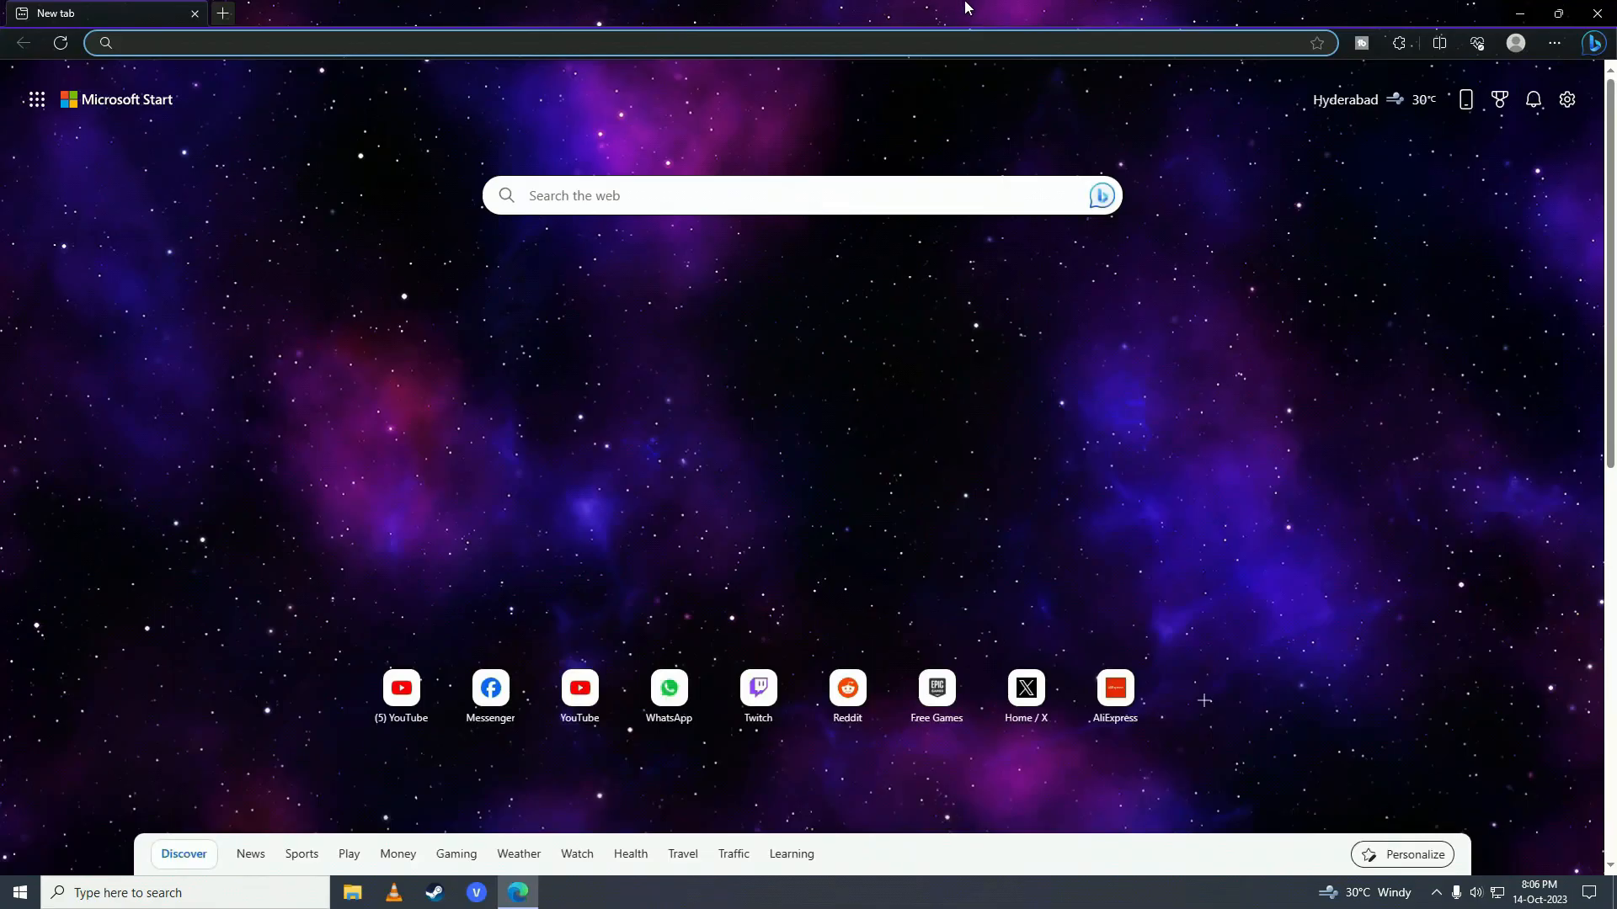
- Search Google for 'bluestacks', reach bluestacks.com and start the BlueStacks 10 installer download
text(bluestacks)
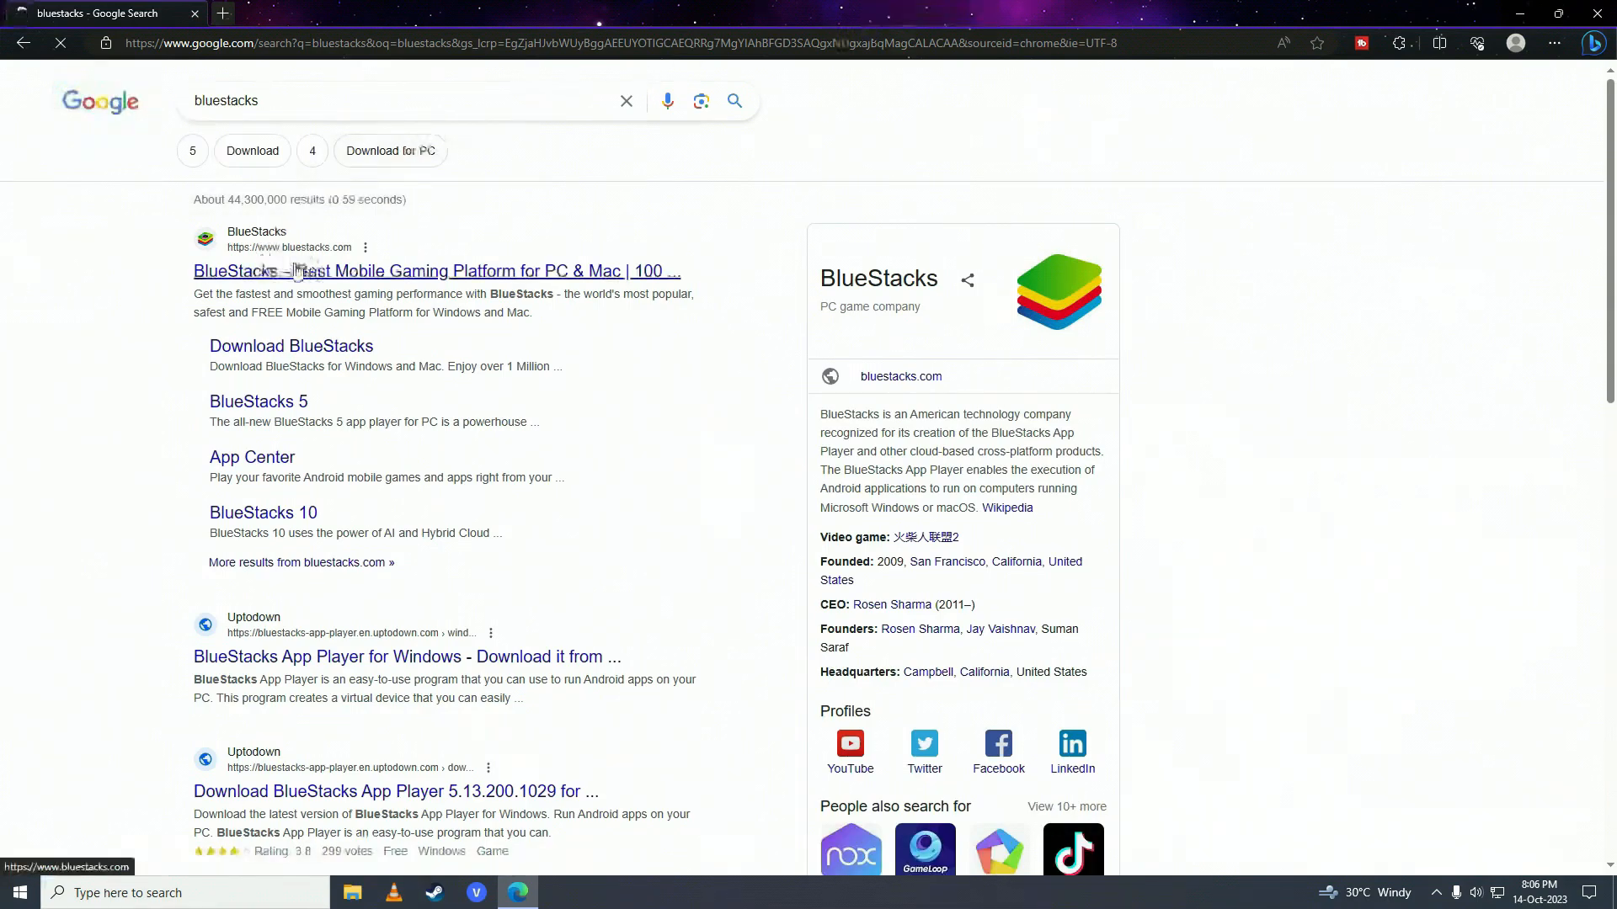
click(435, 271)
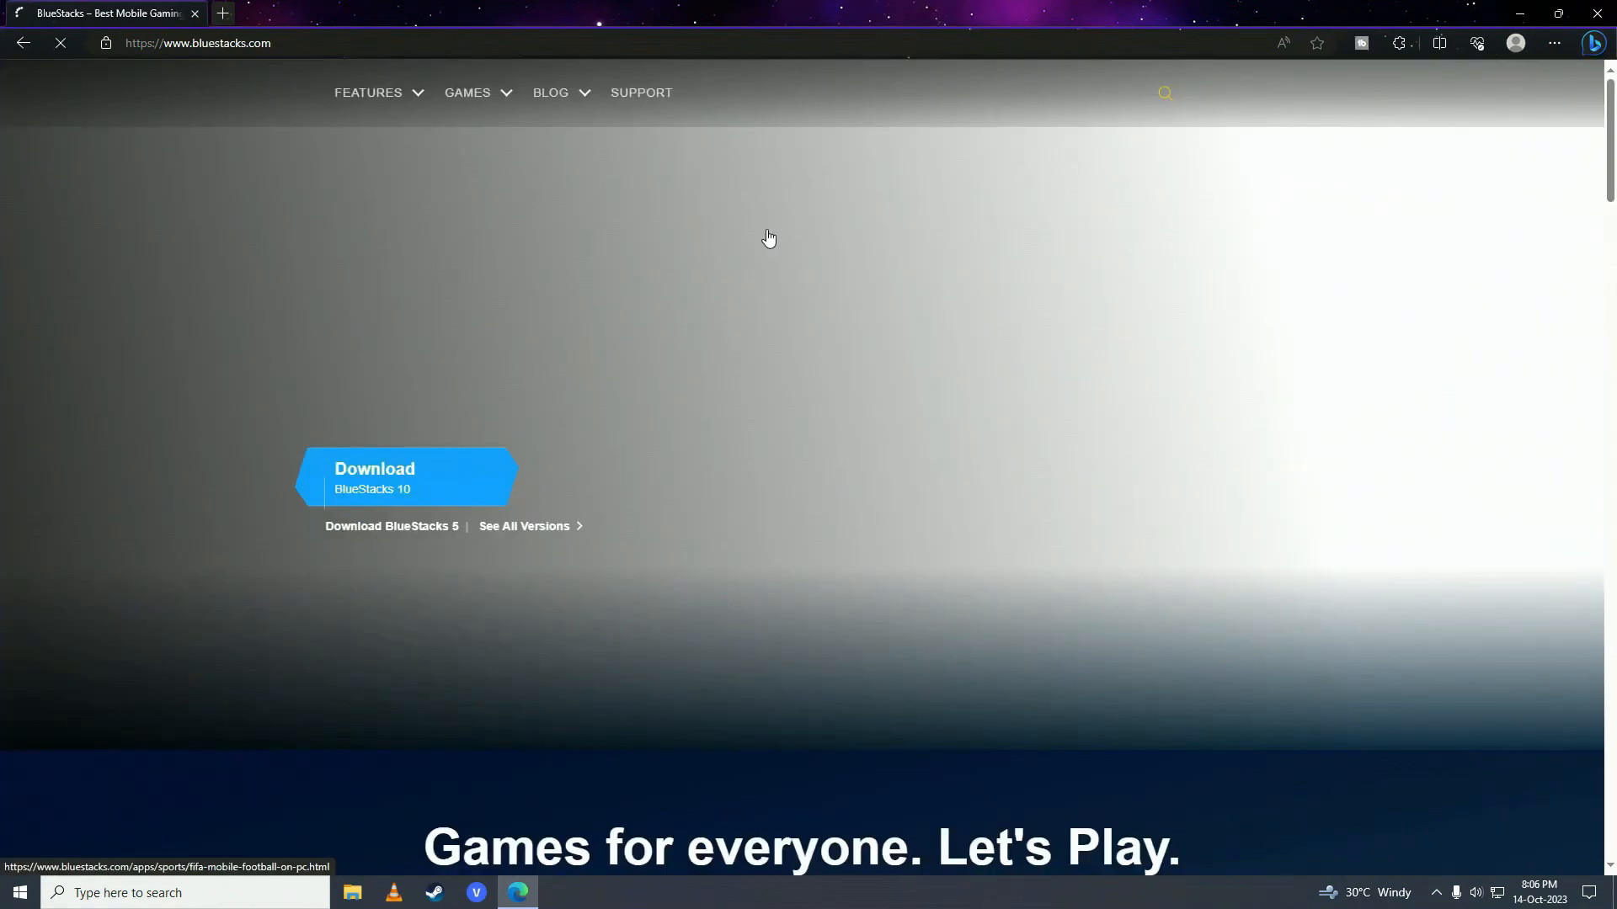
click(406, 476)
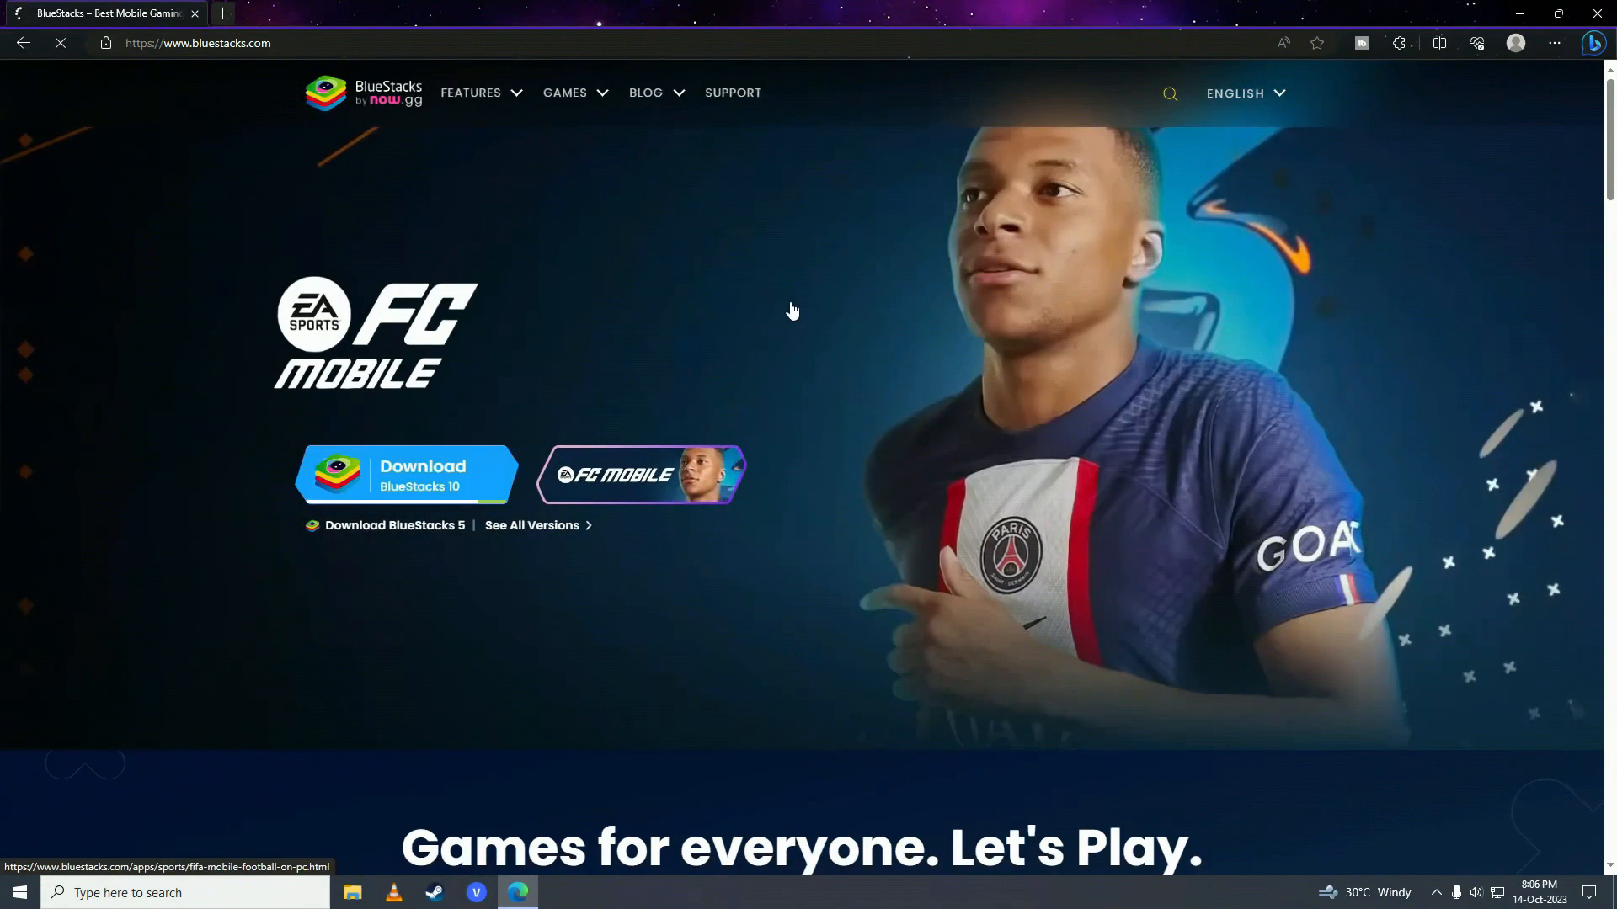
click(406, 475)
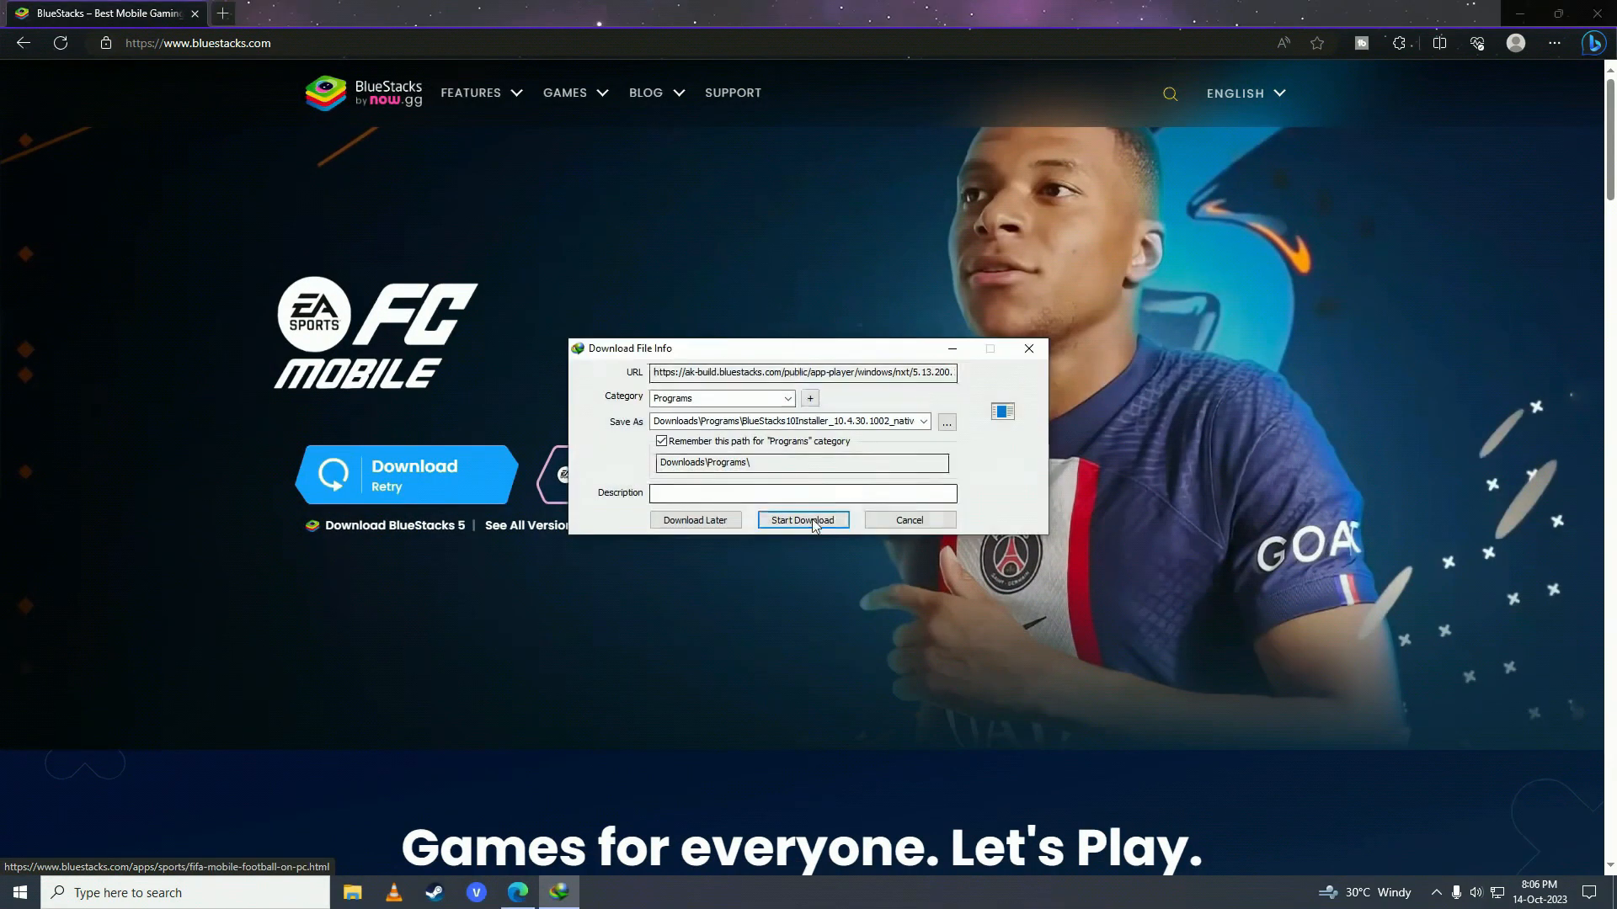
click(801, 520)
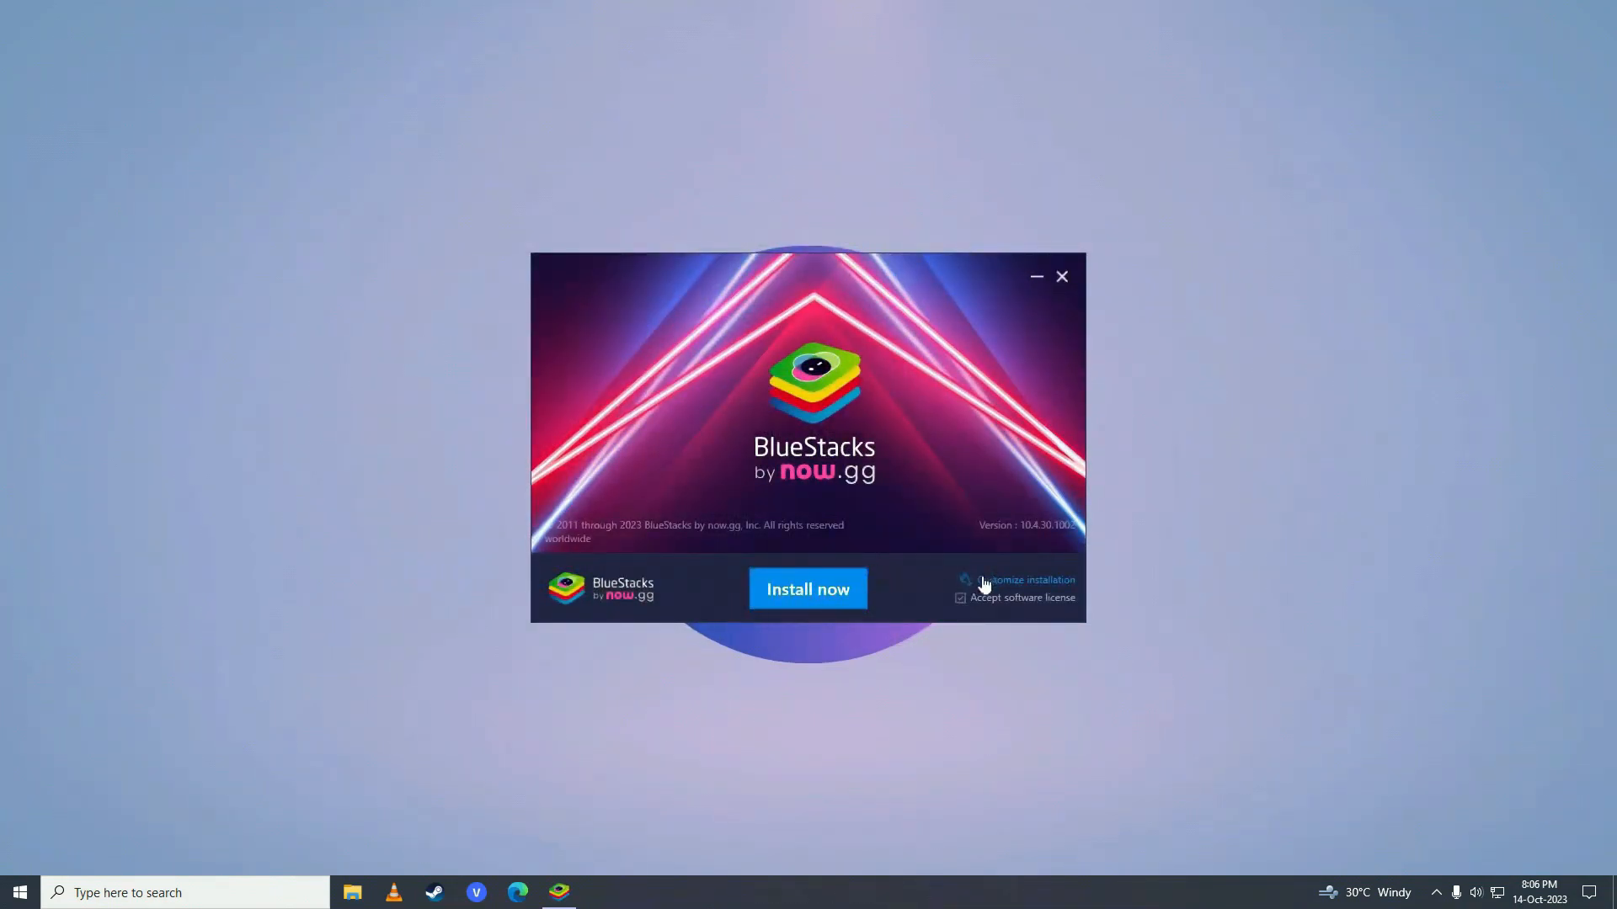
- View the customize-installation options, keep the default data path and begin installing BlueStacks
click(1022, 580)
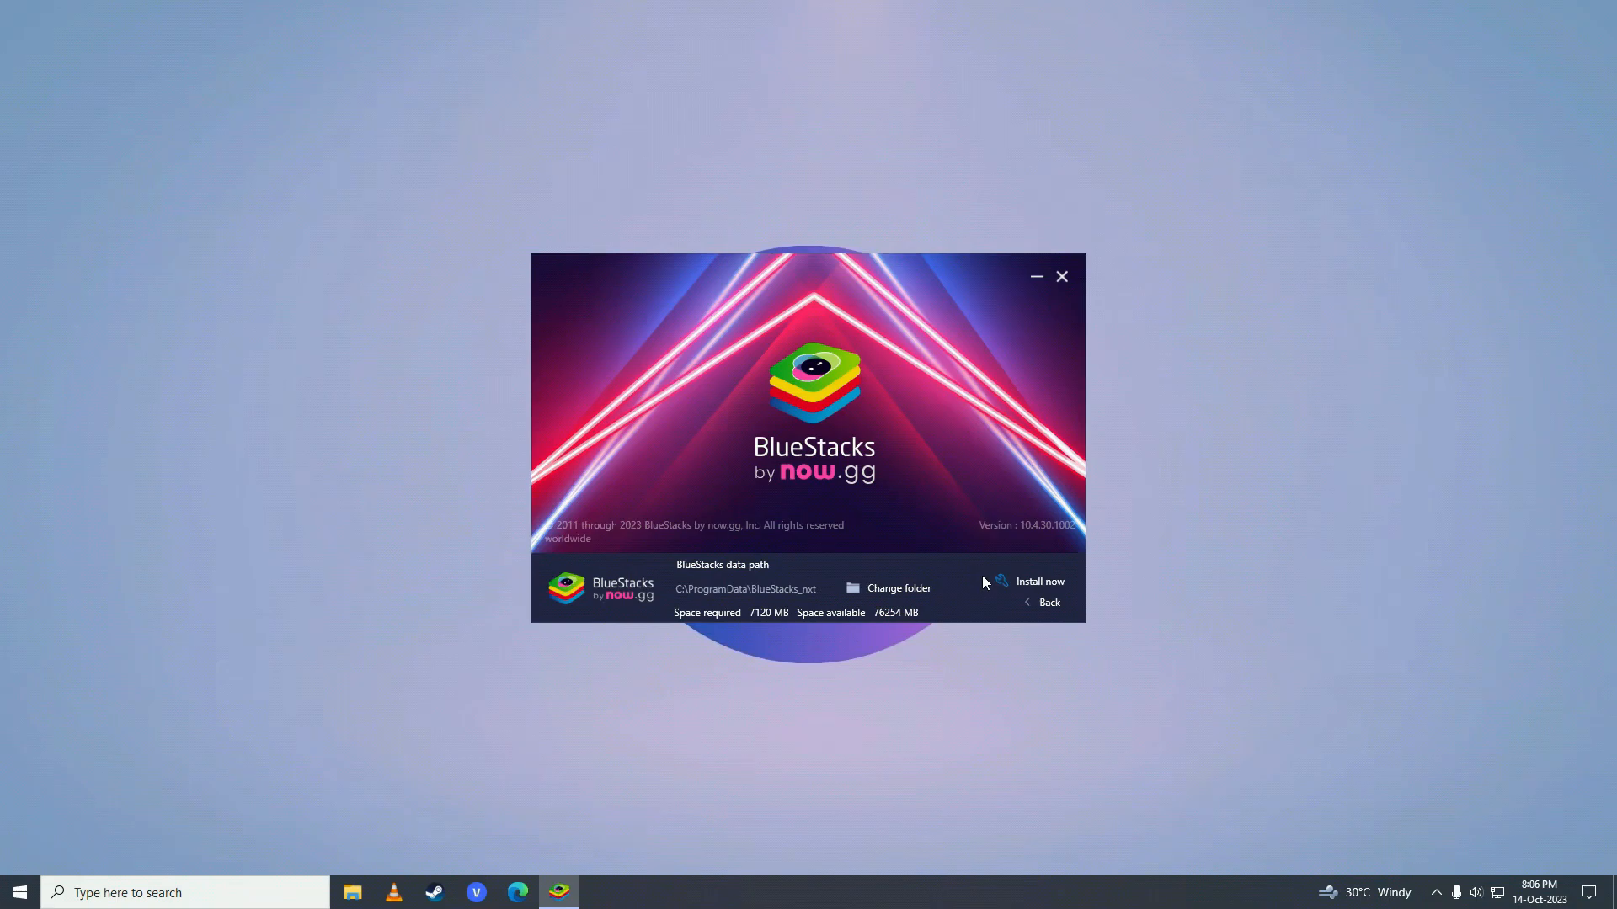
click(1039, 581)
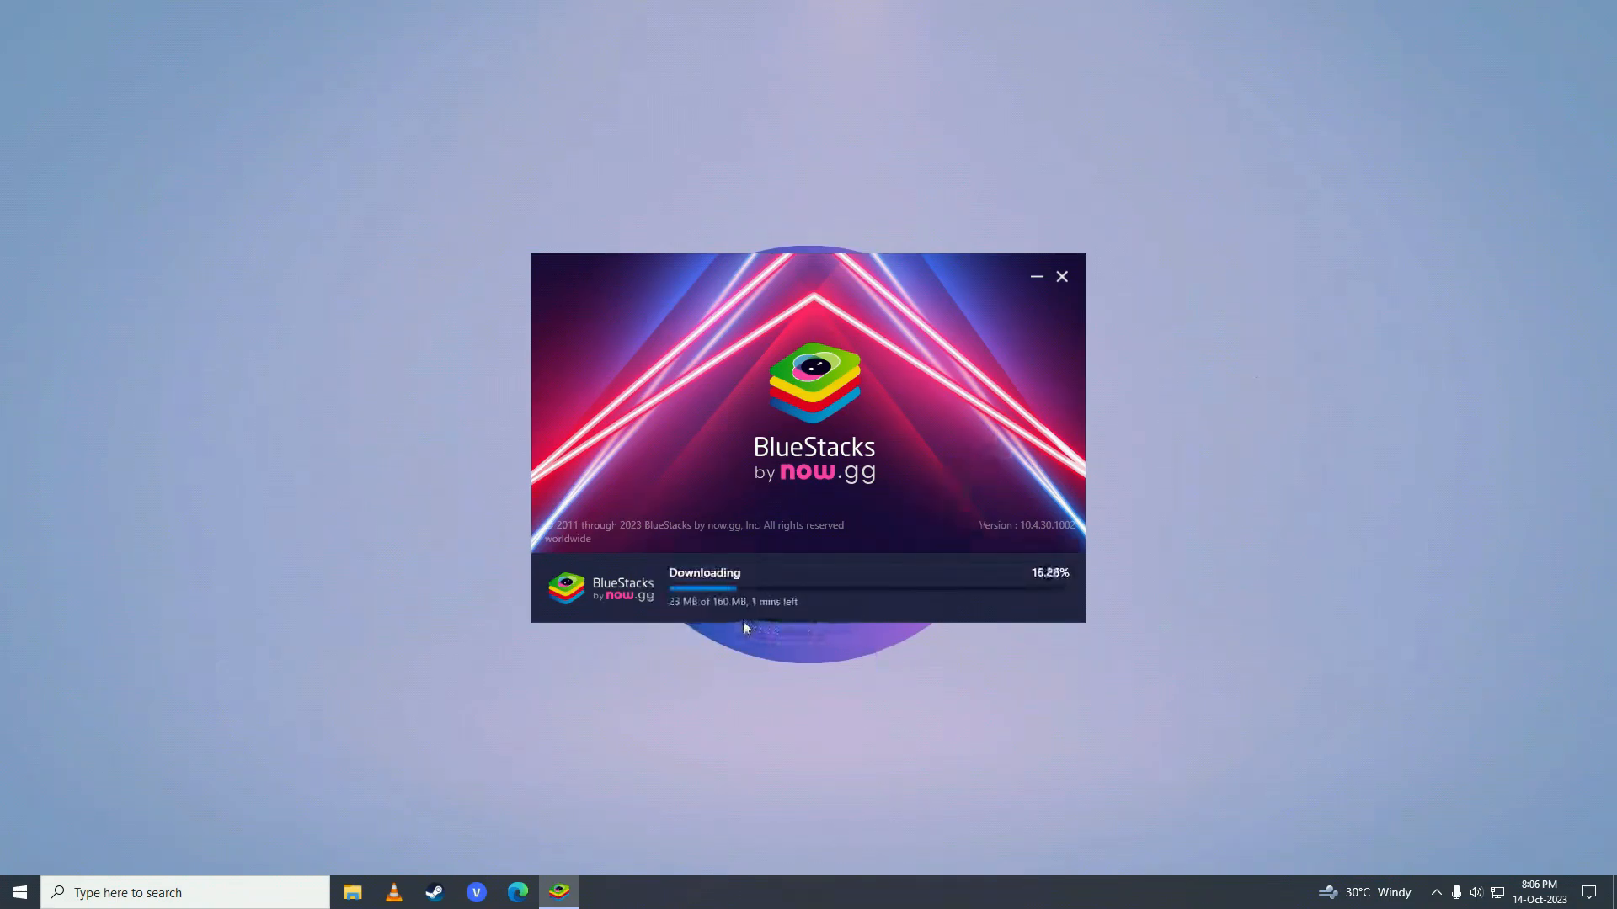
mouse_move(1168, 547)
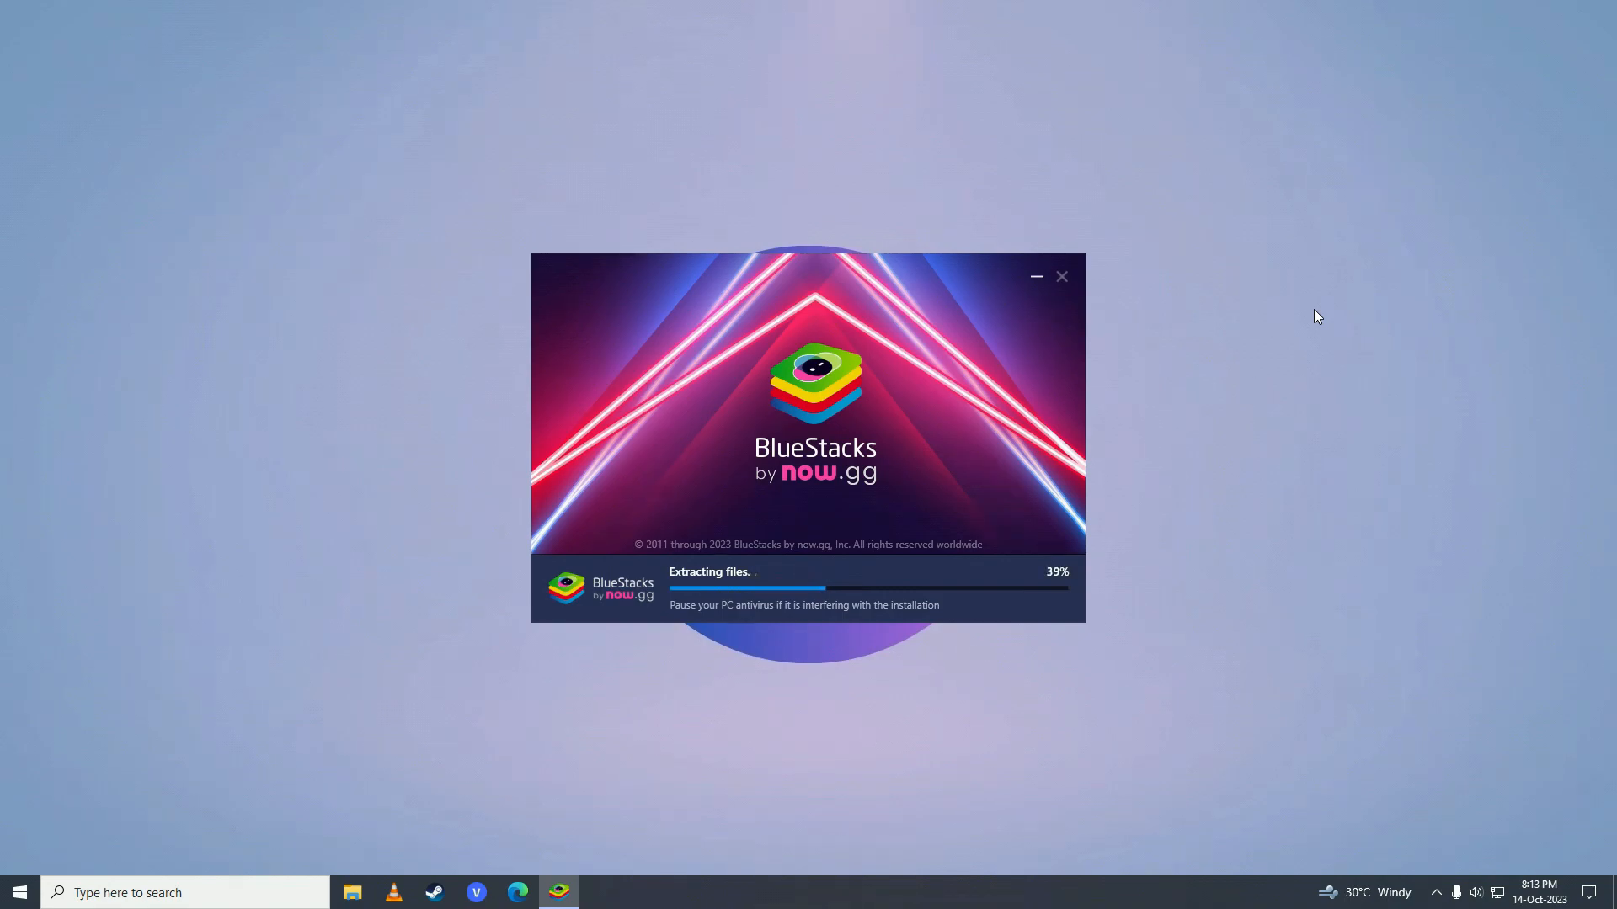
mouse_move(1157, 660)
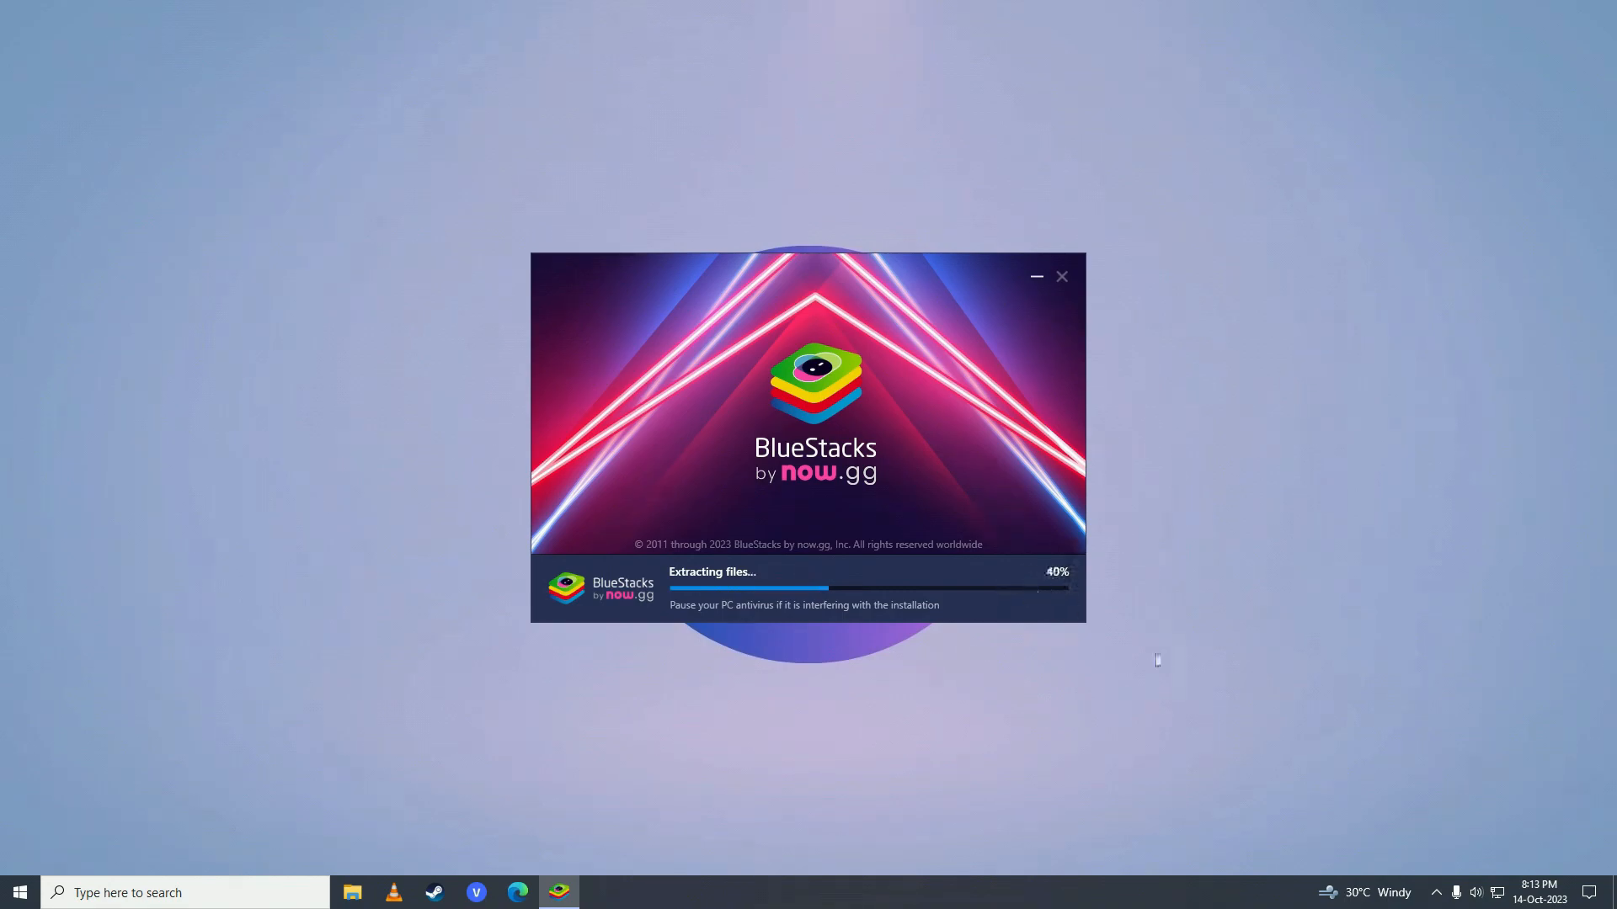
mouse_move(1316, 685)
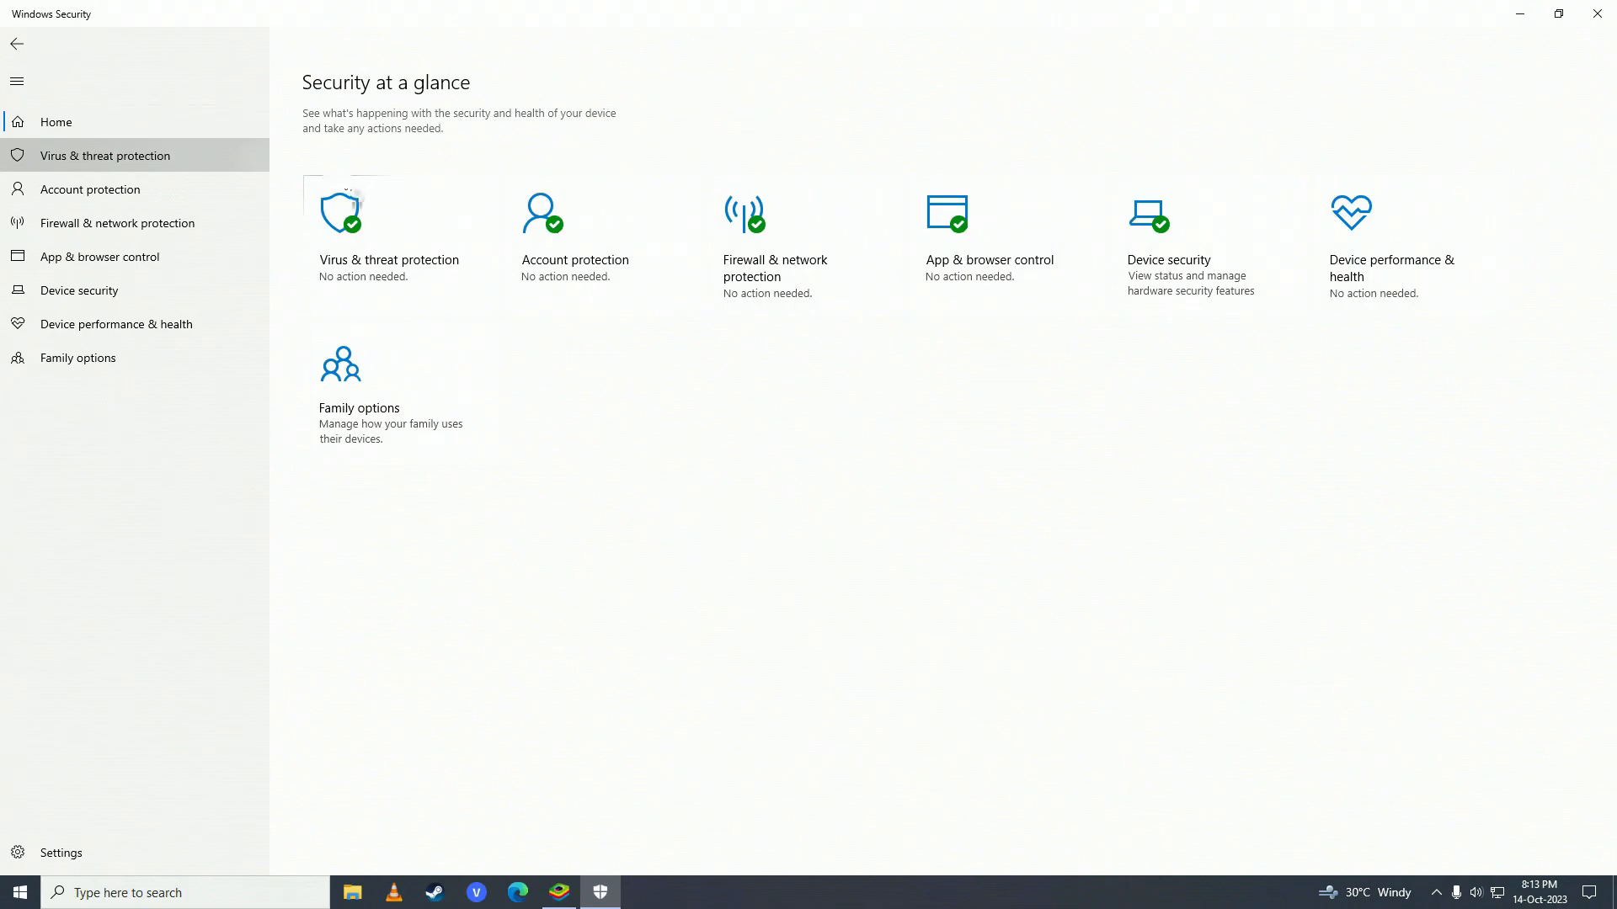
mouse_move(402, 278)
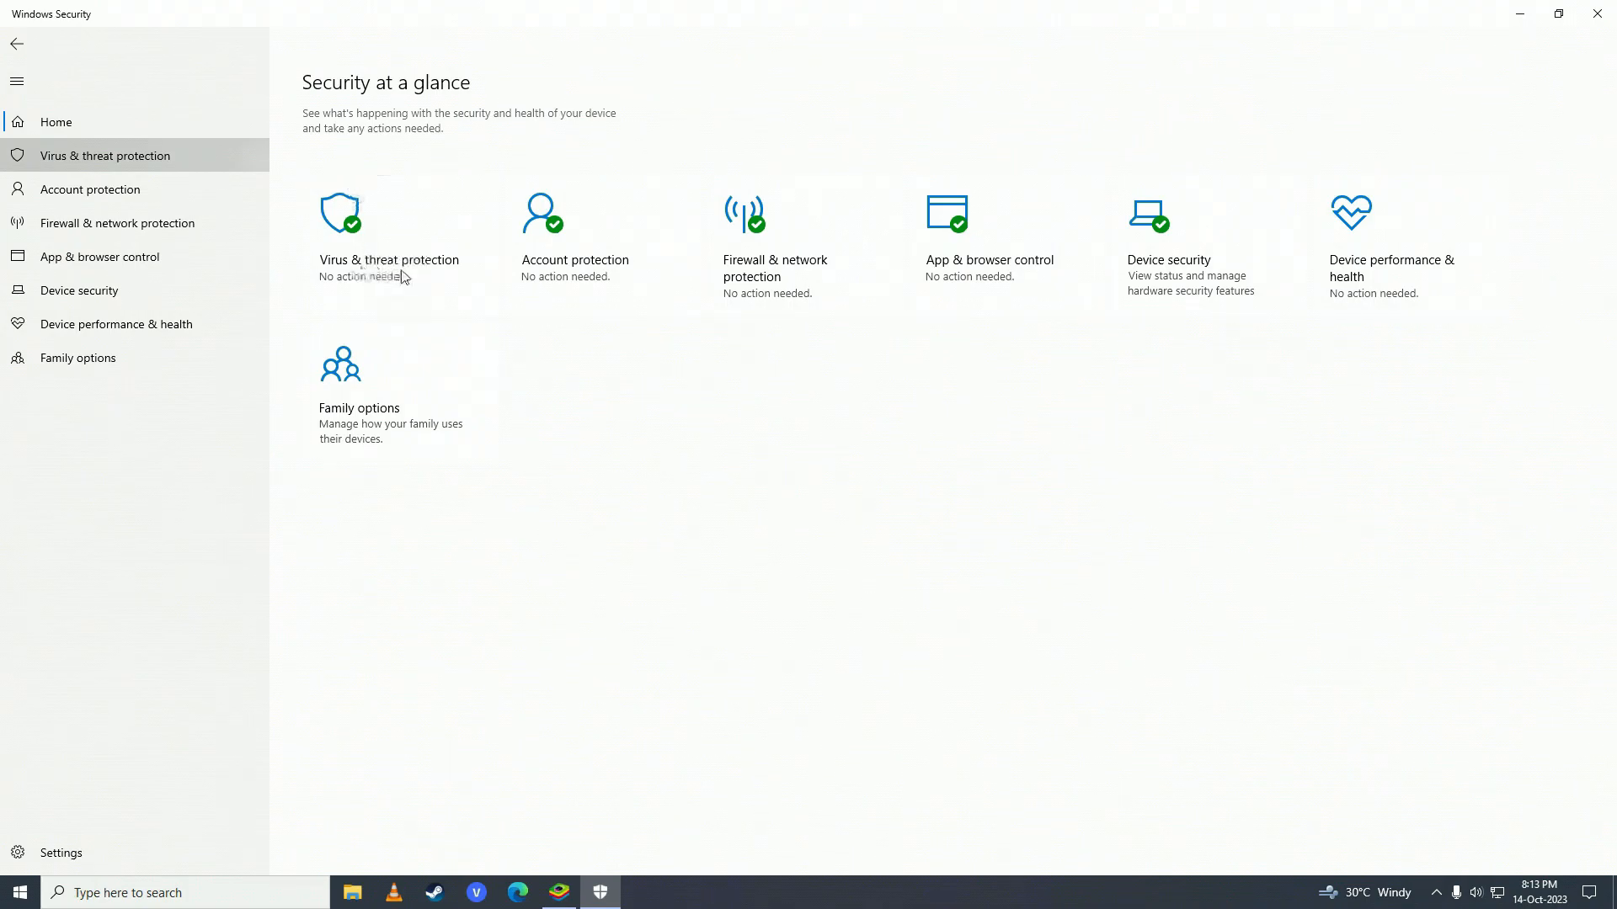
- In Windows Security, reach Virus & threat protection settings and switch Real-time protection off
click(389, 233)
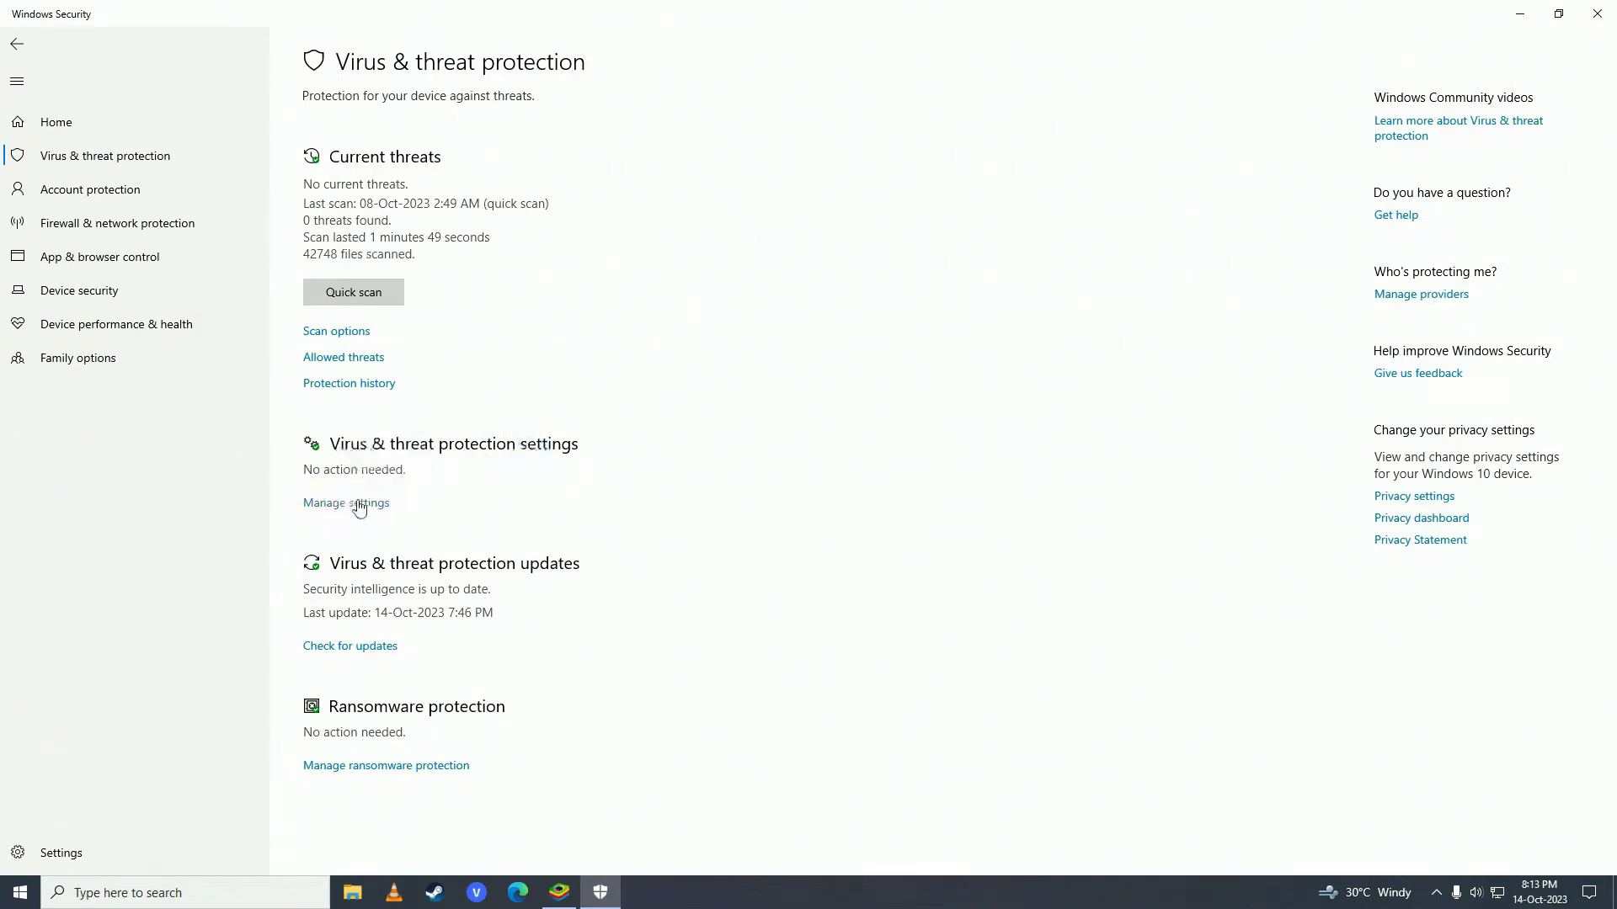
click(345, 502)
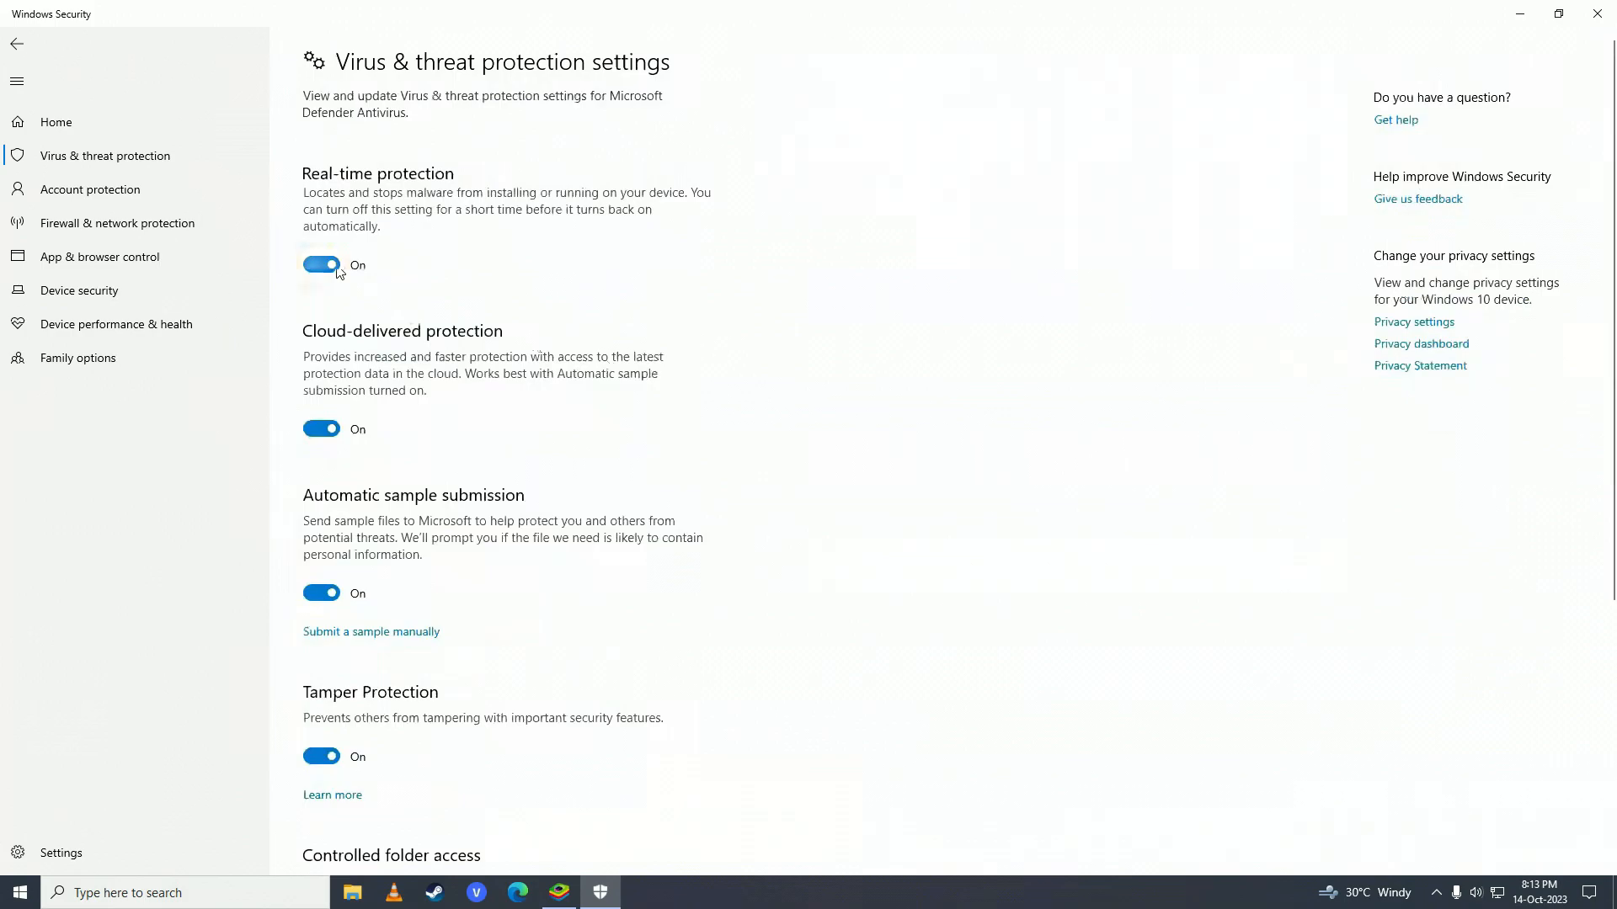
click(320, 265)
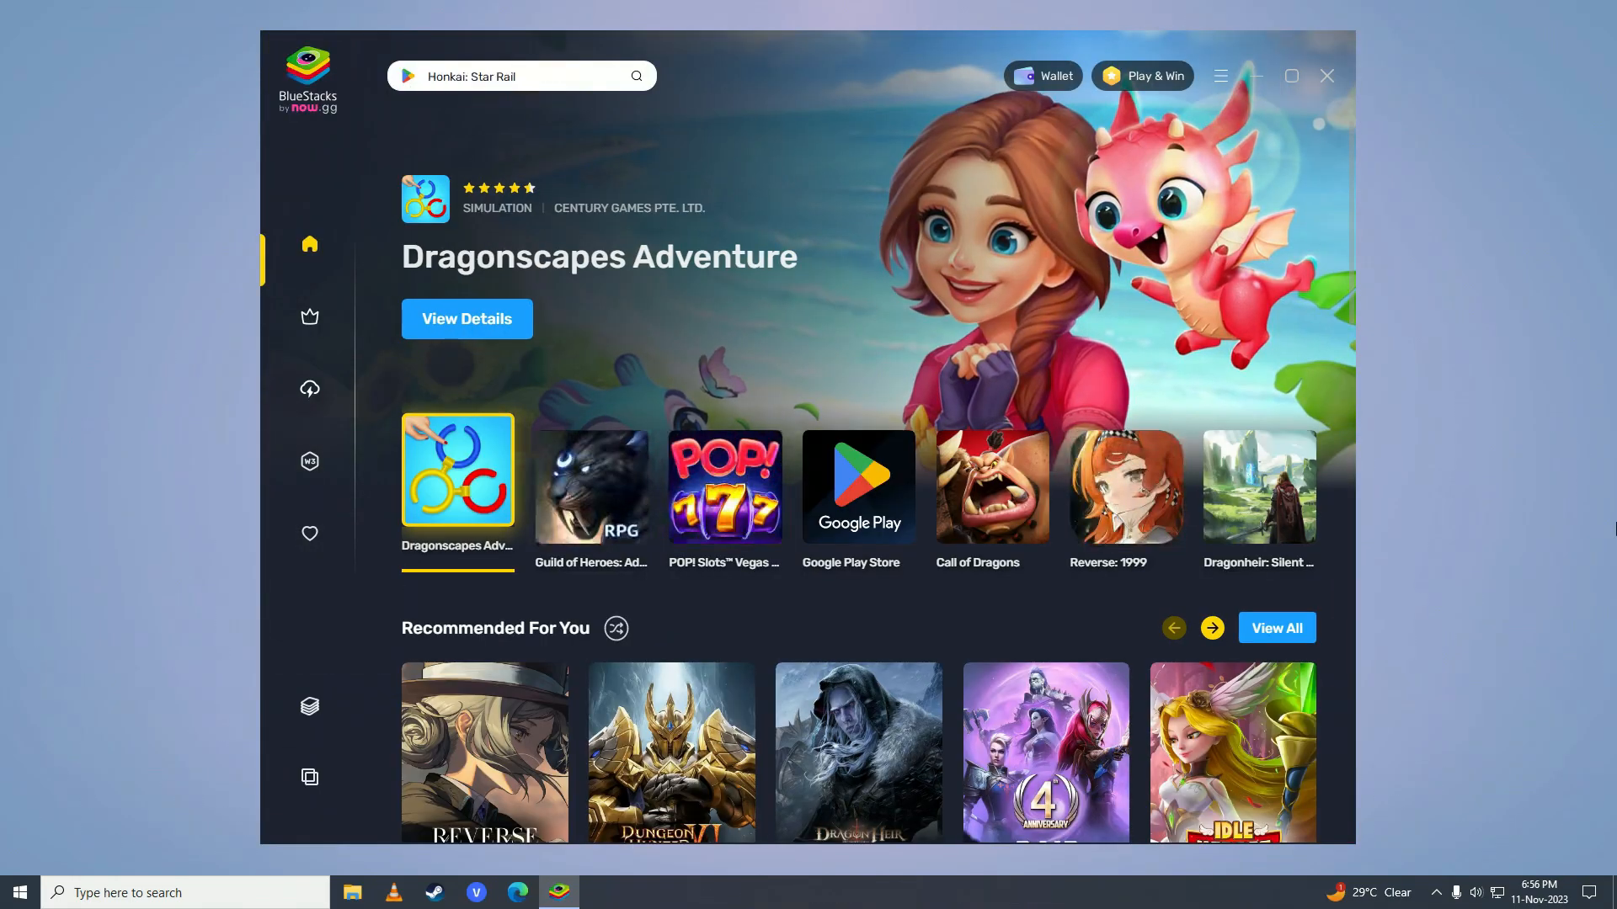
- Search the BlueStacks app store for 'snapseed' to reach its Google Play page
click(520, 76)
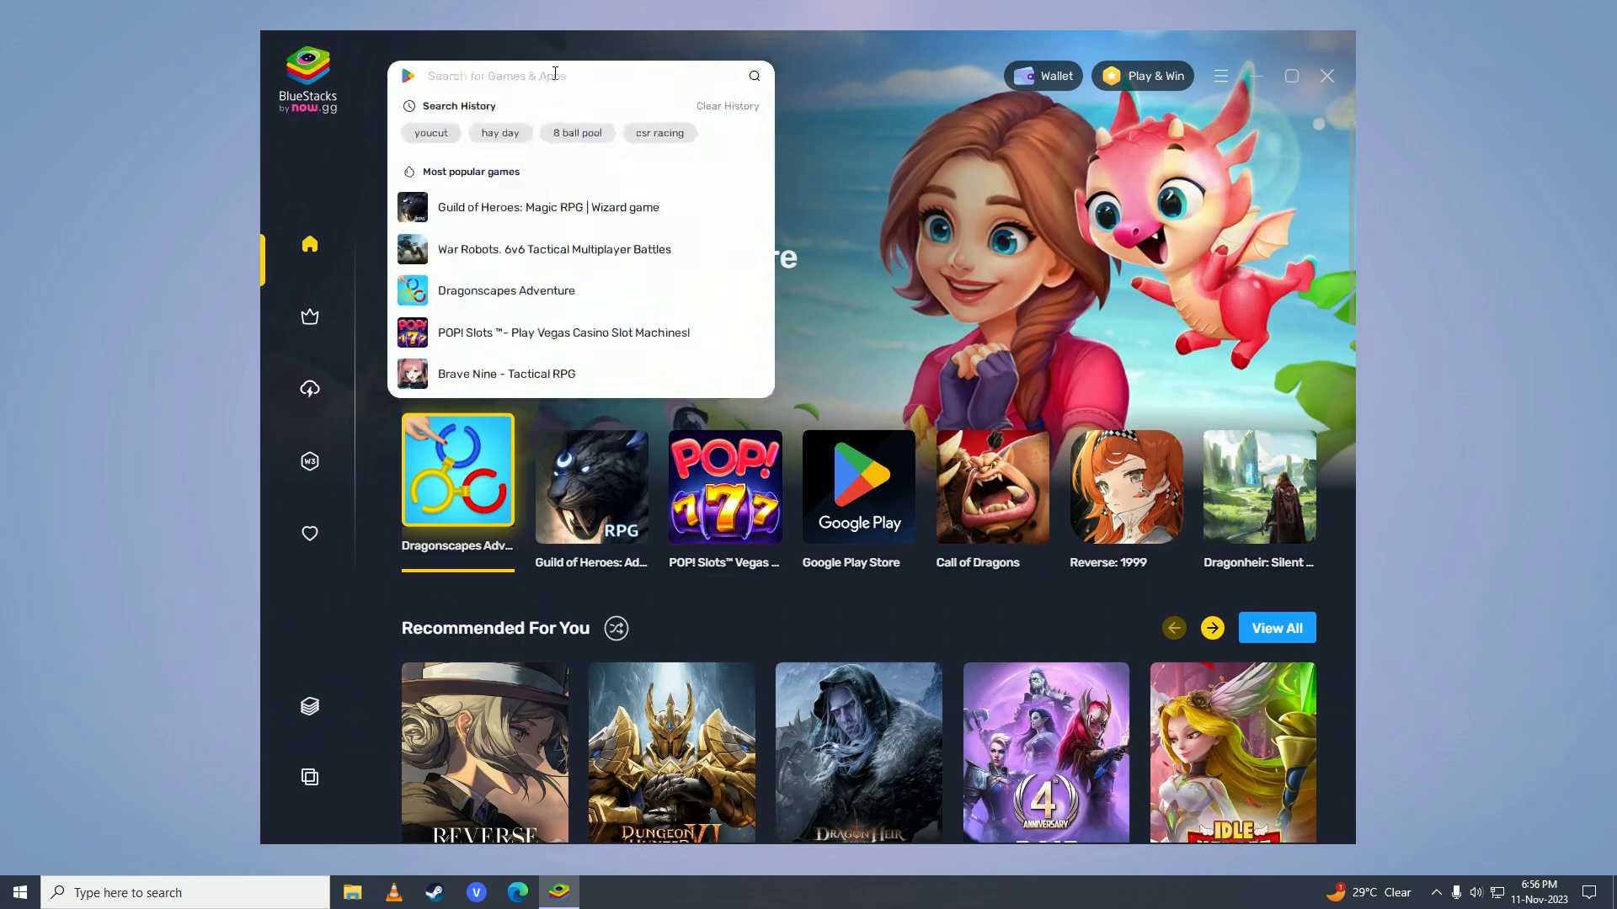
text(snapseed)
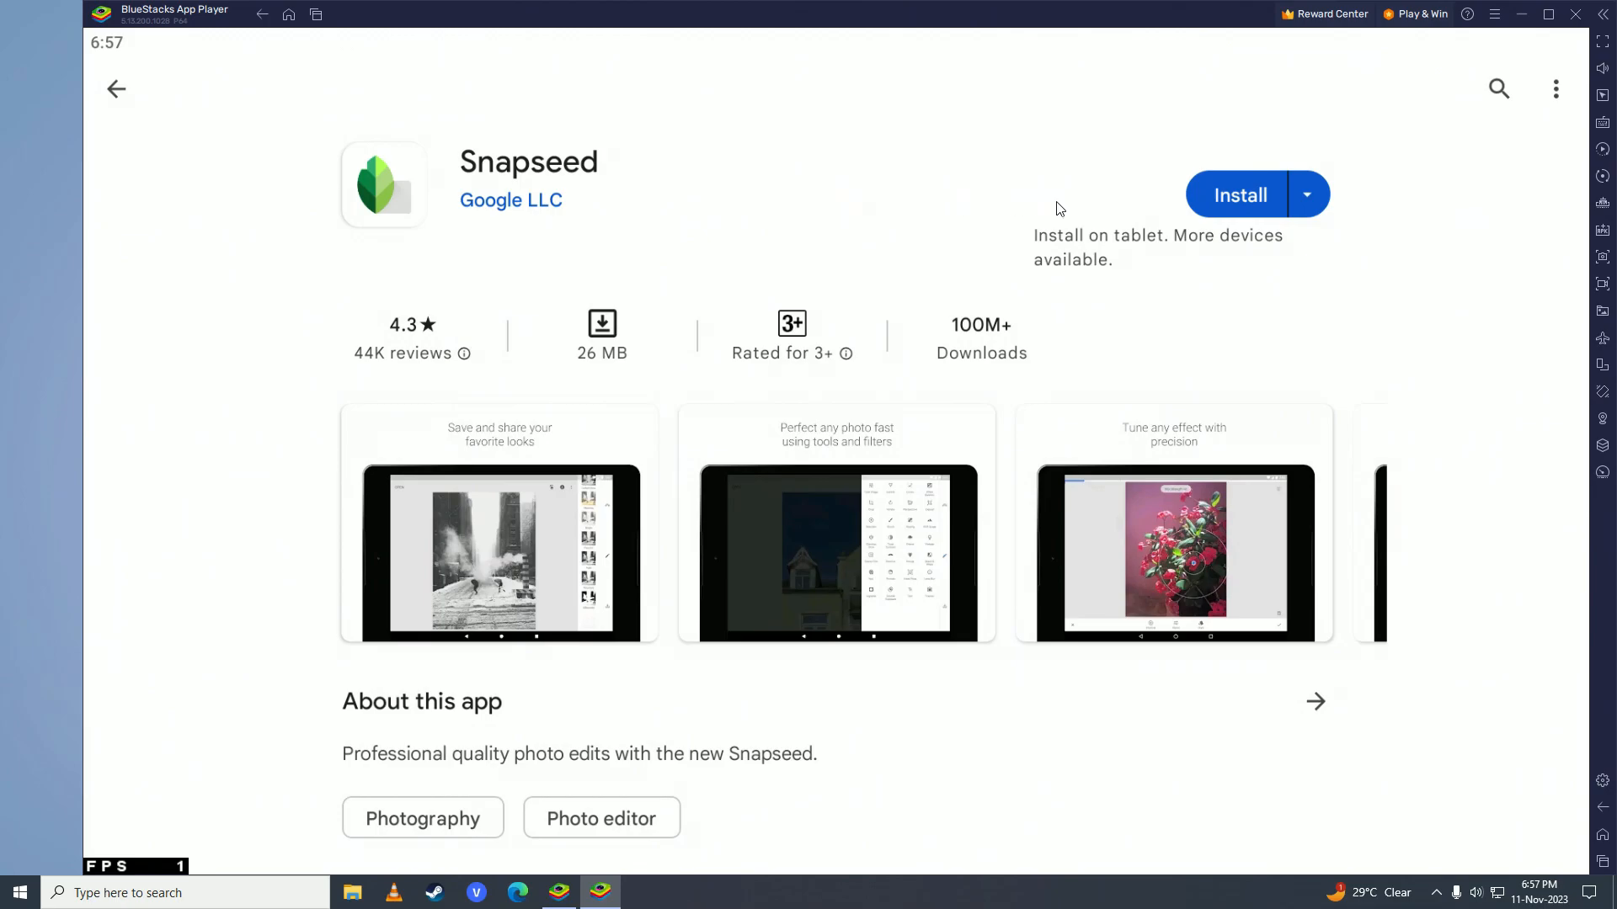
- Install Snapseed from its Play Store page and launch it
click(1242, 196)
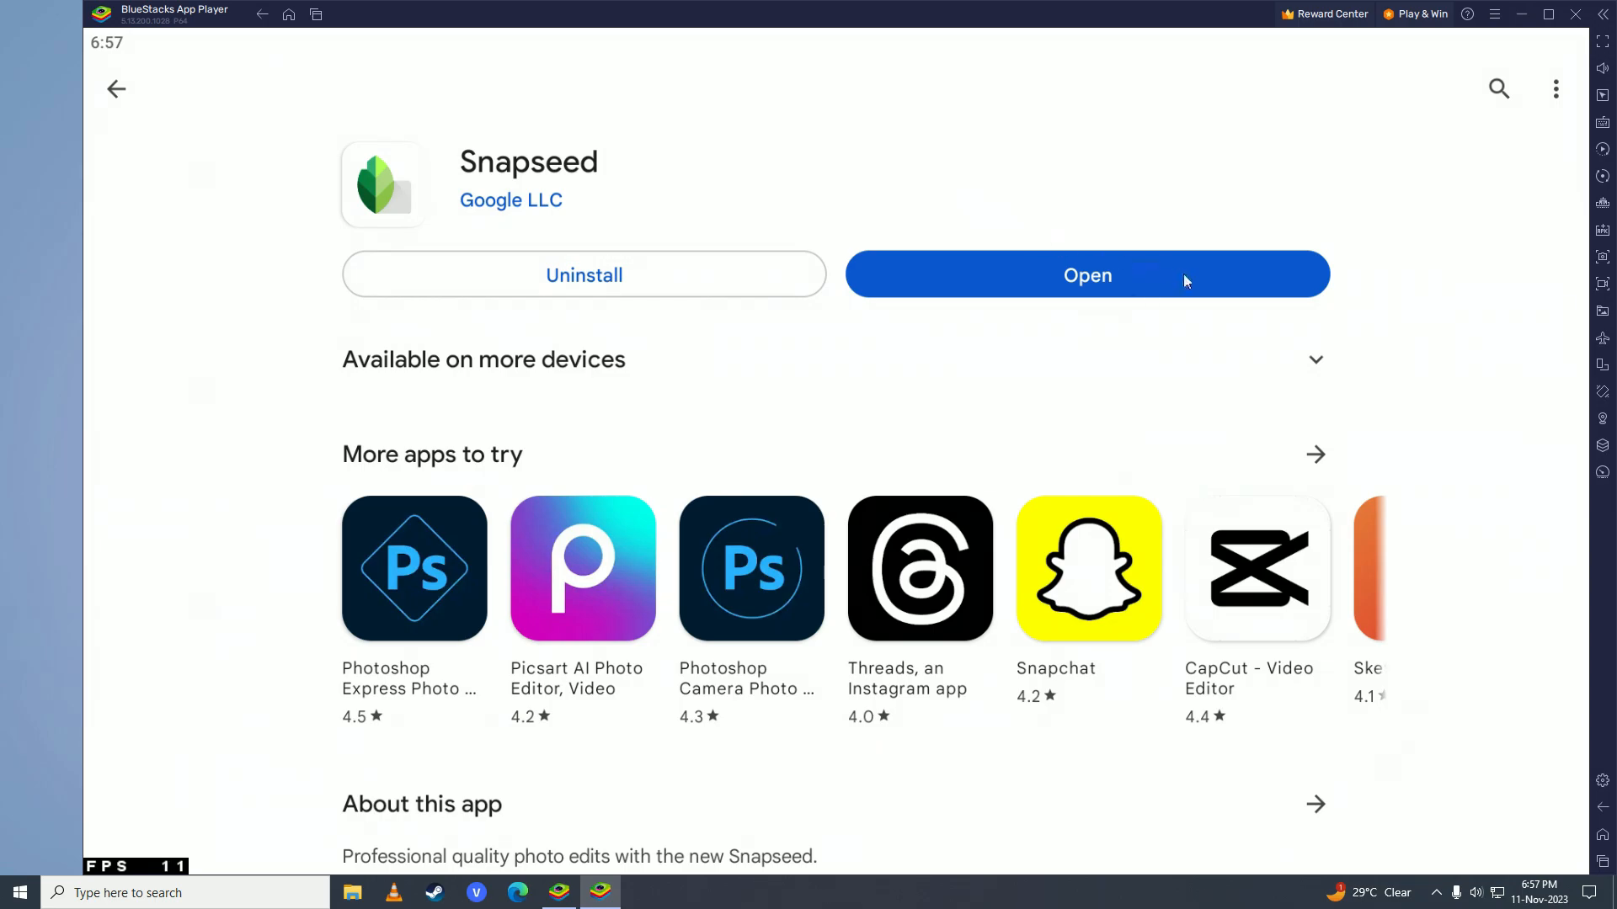
click(1086, 275)
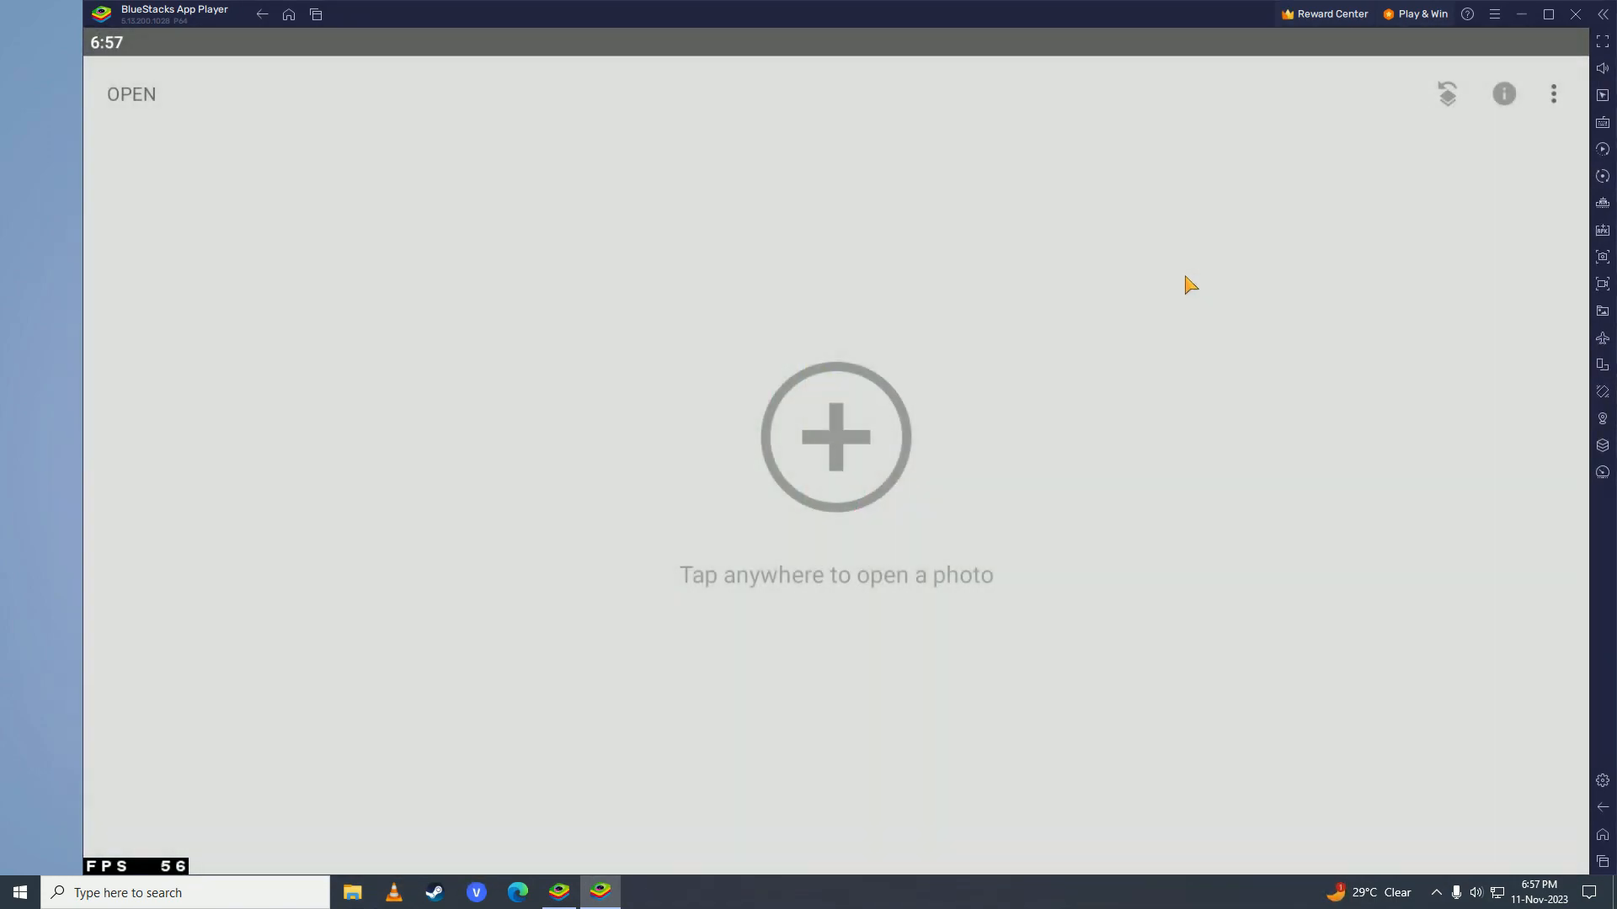
mouse_move(840, 442)
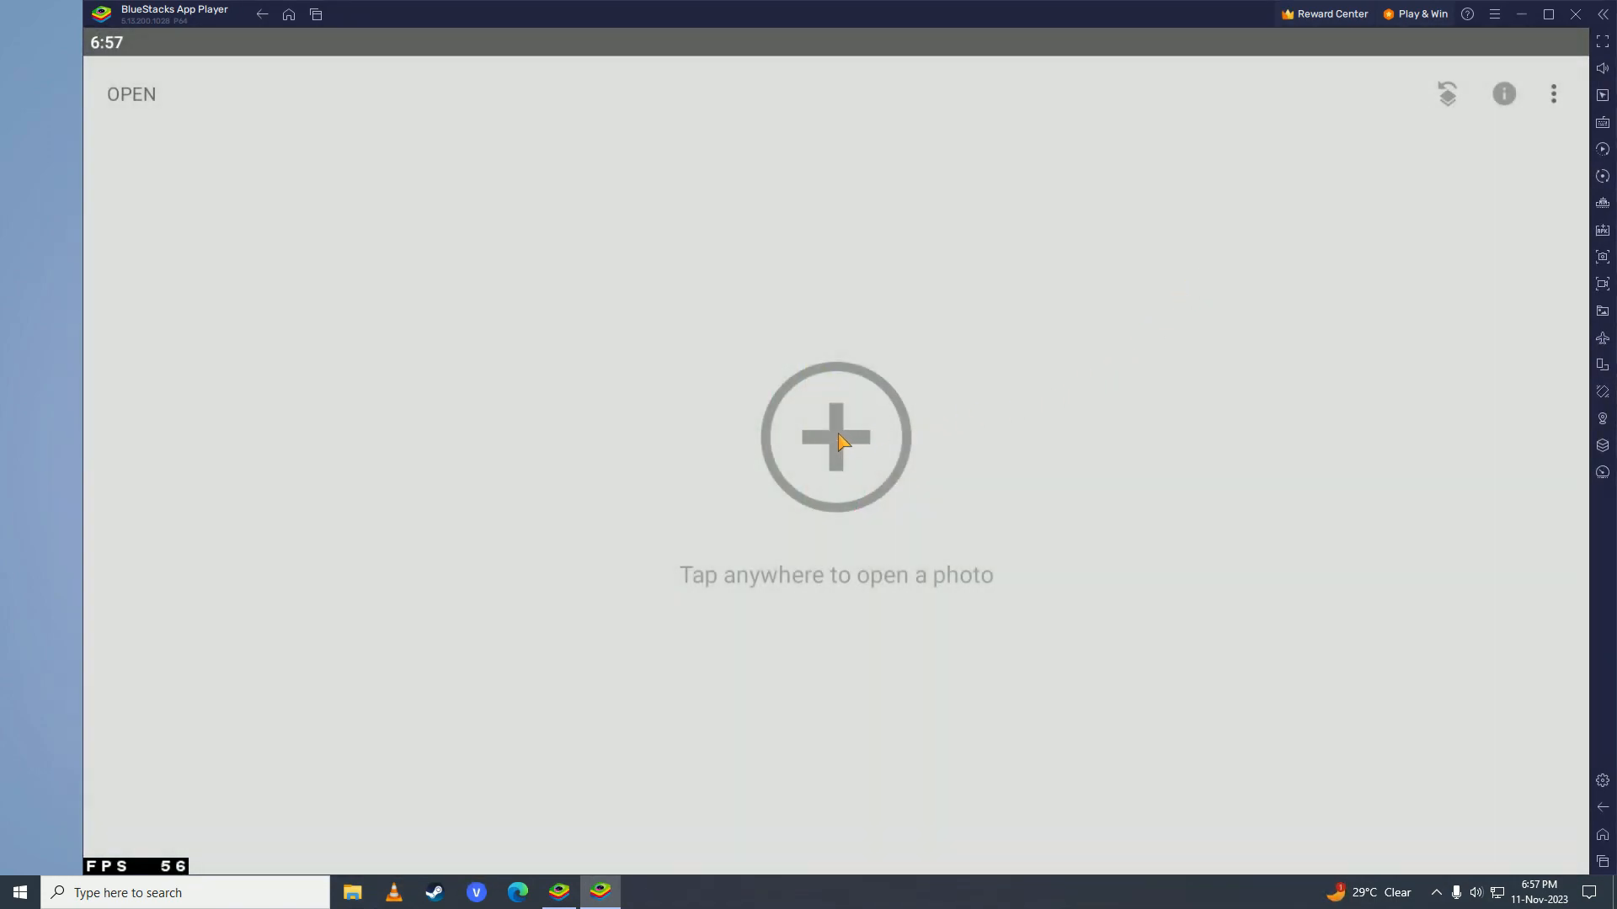
- Start opening a photo in Snapseed and allow it access to photos, media and files
click(836, 436)
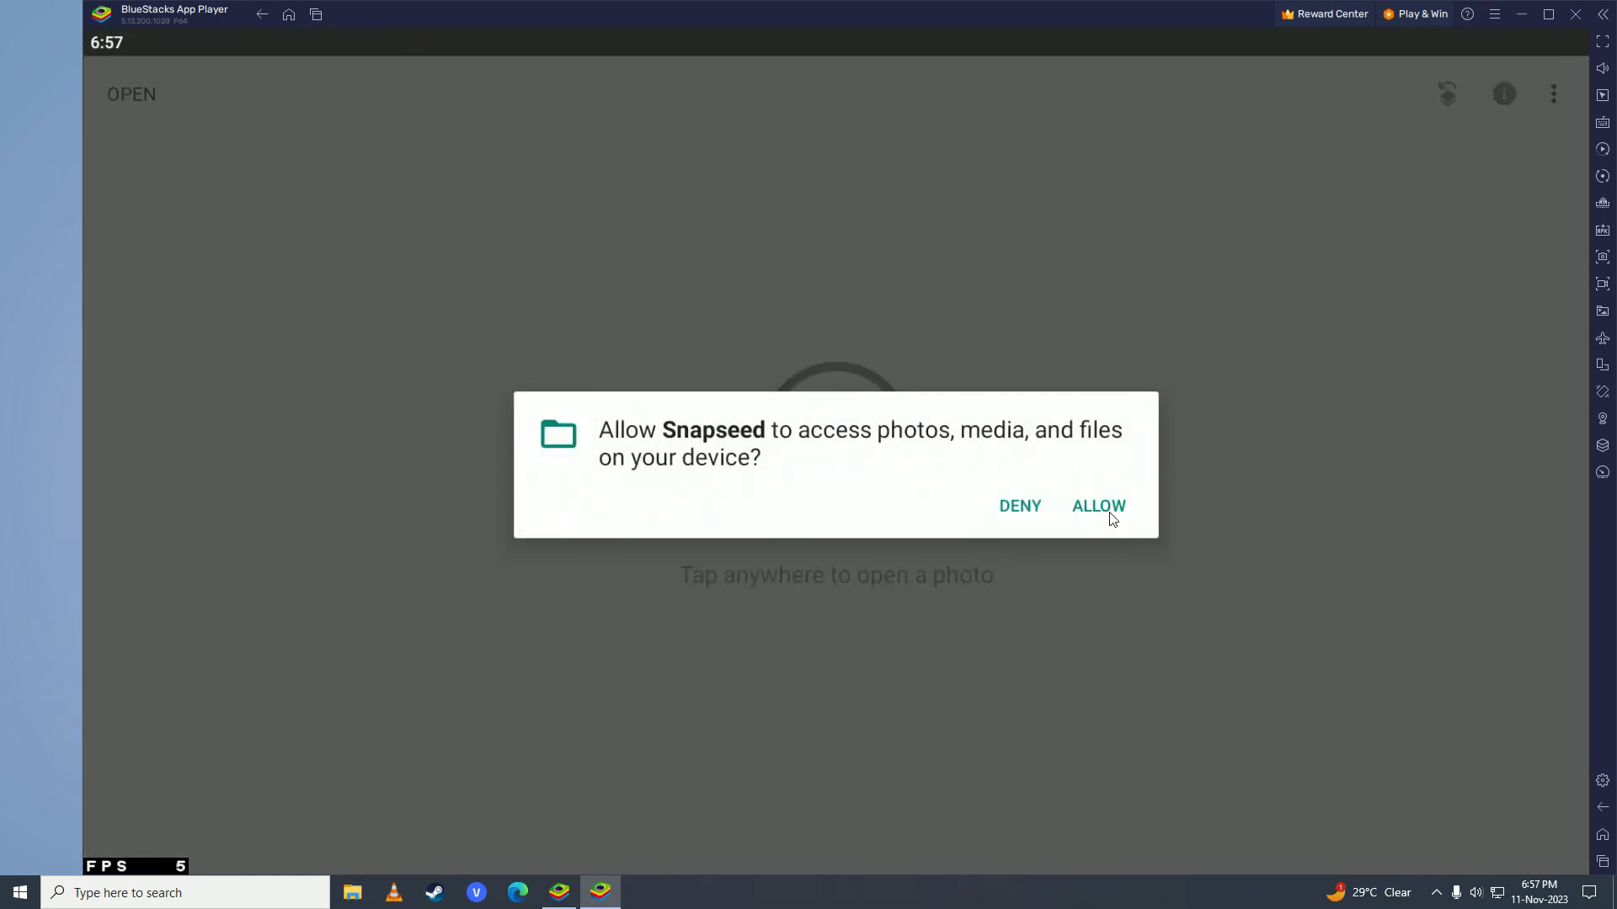
click(1096, 507)
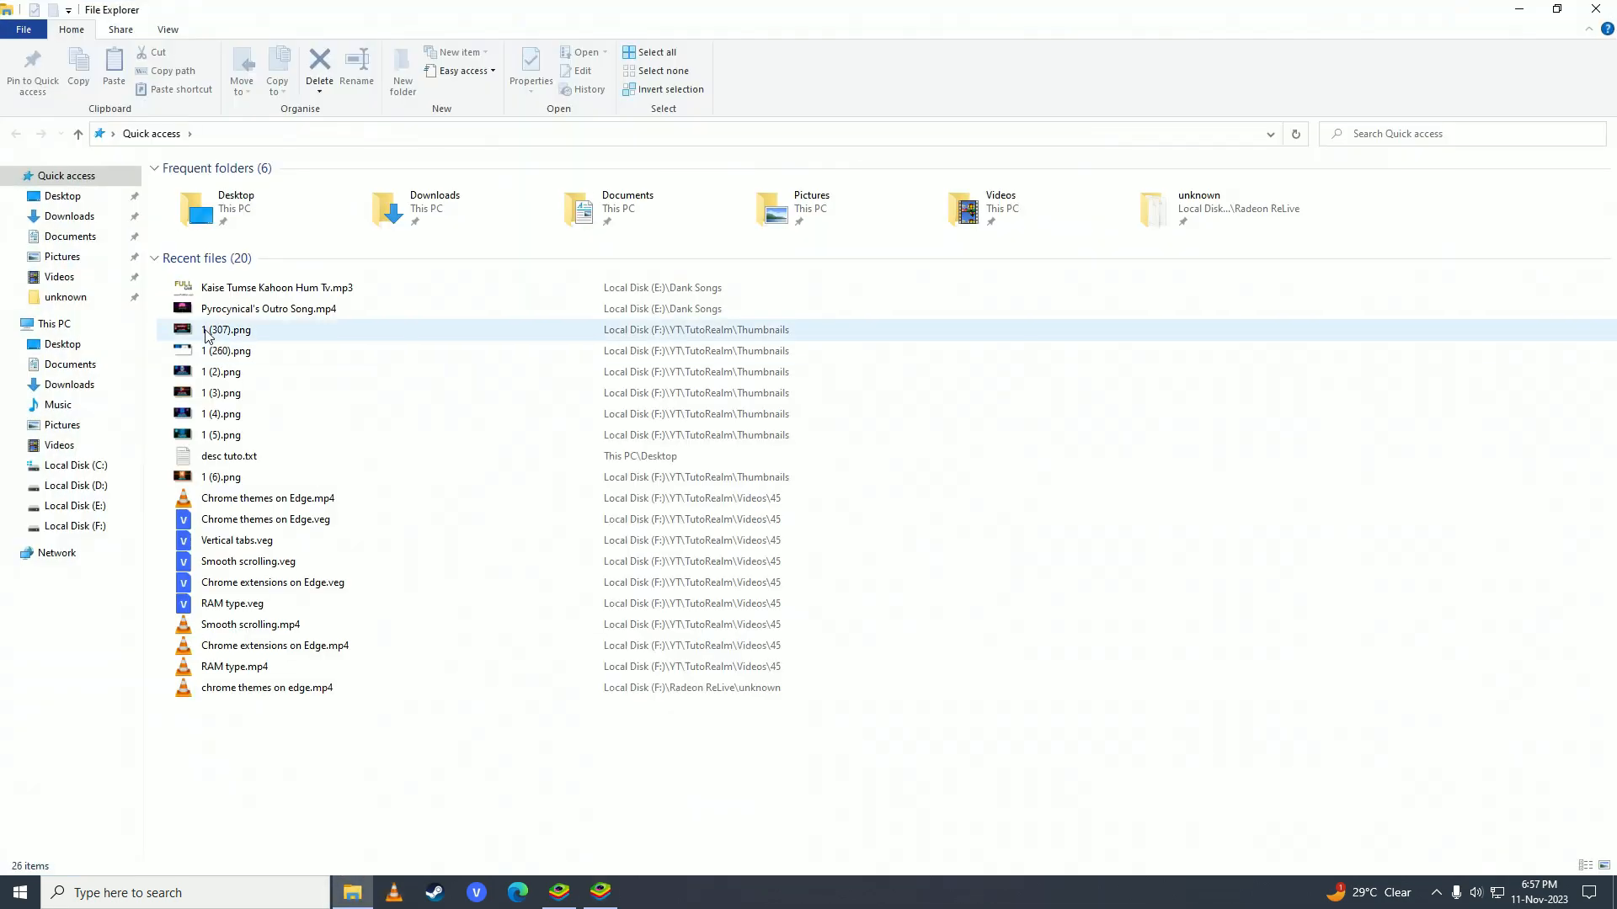
- Browse Pictures and Saved Pictures, then Documents > wp, and pick the moonlit lake image 11560.jpg
click(62, 256)
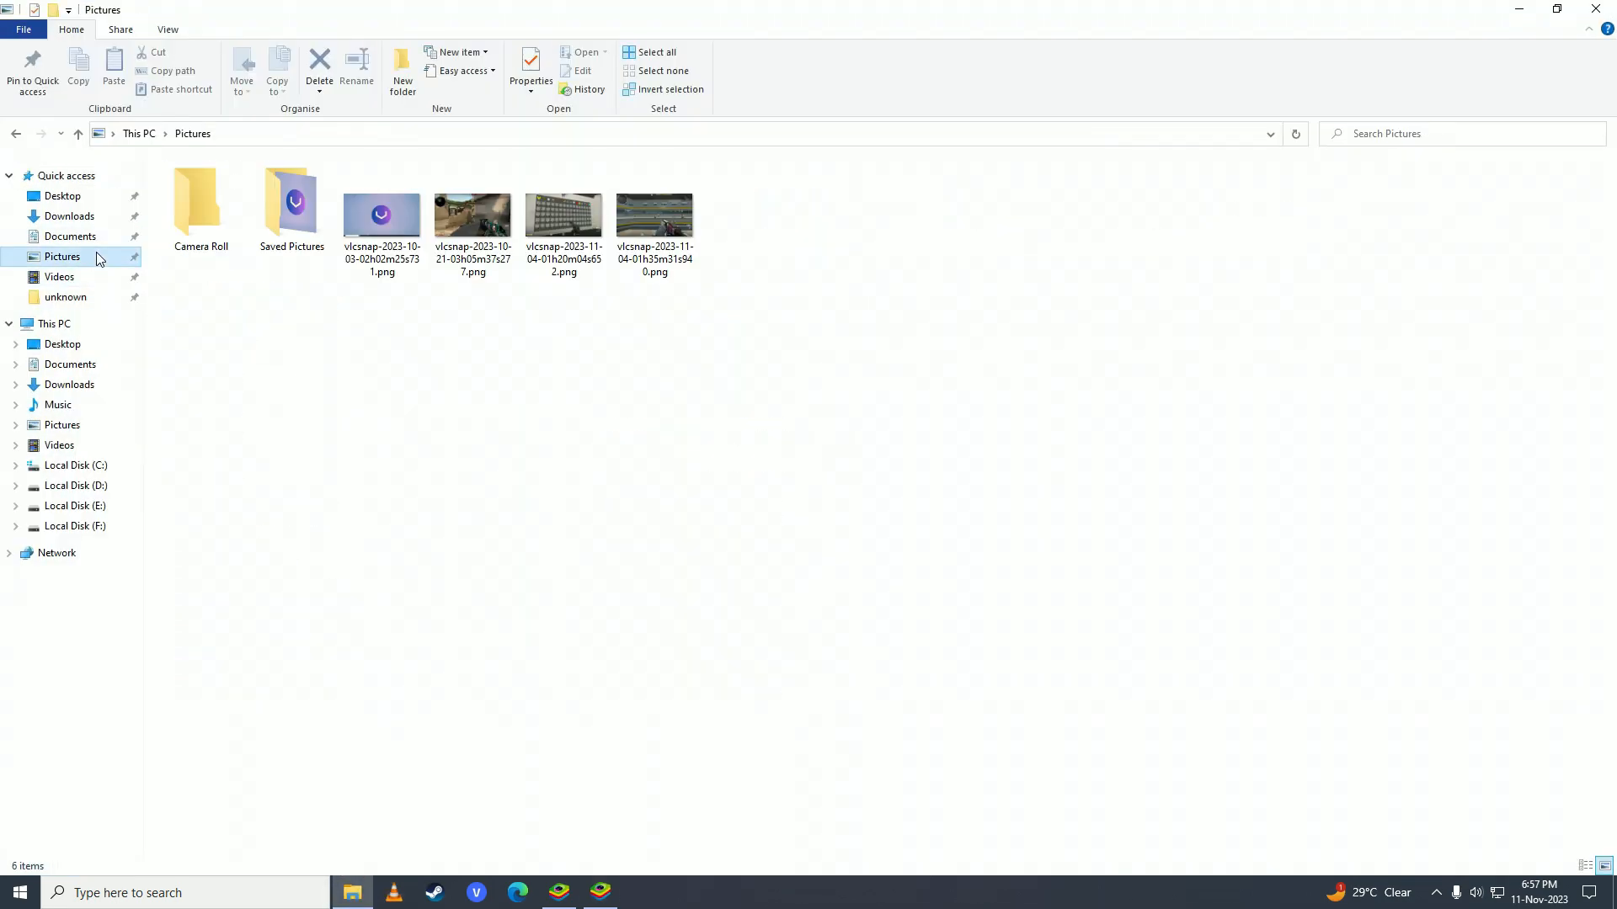
double_click(291, 200)
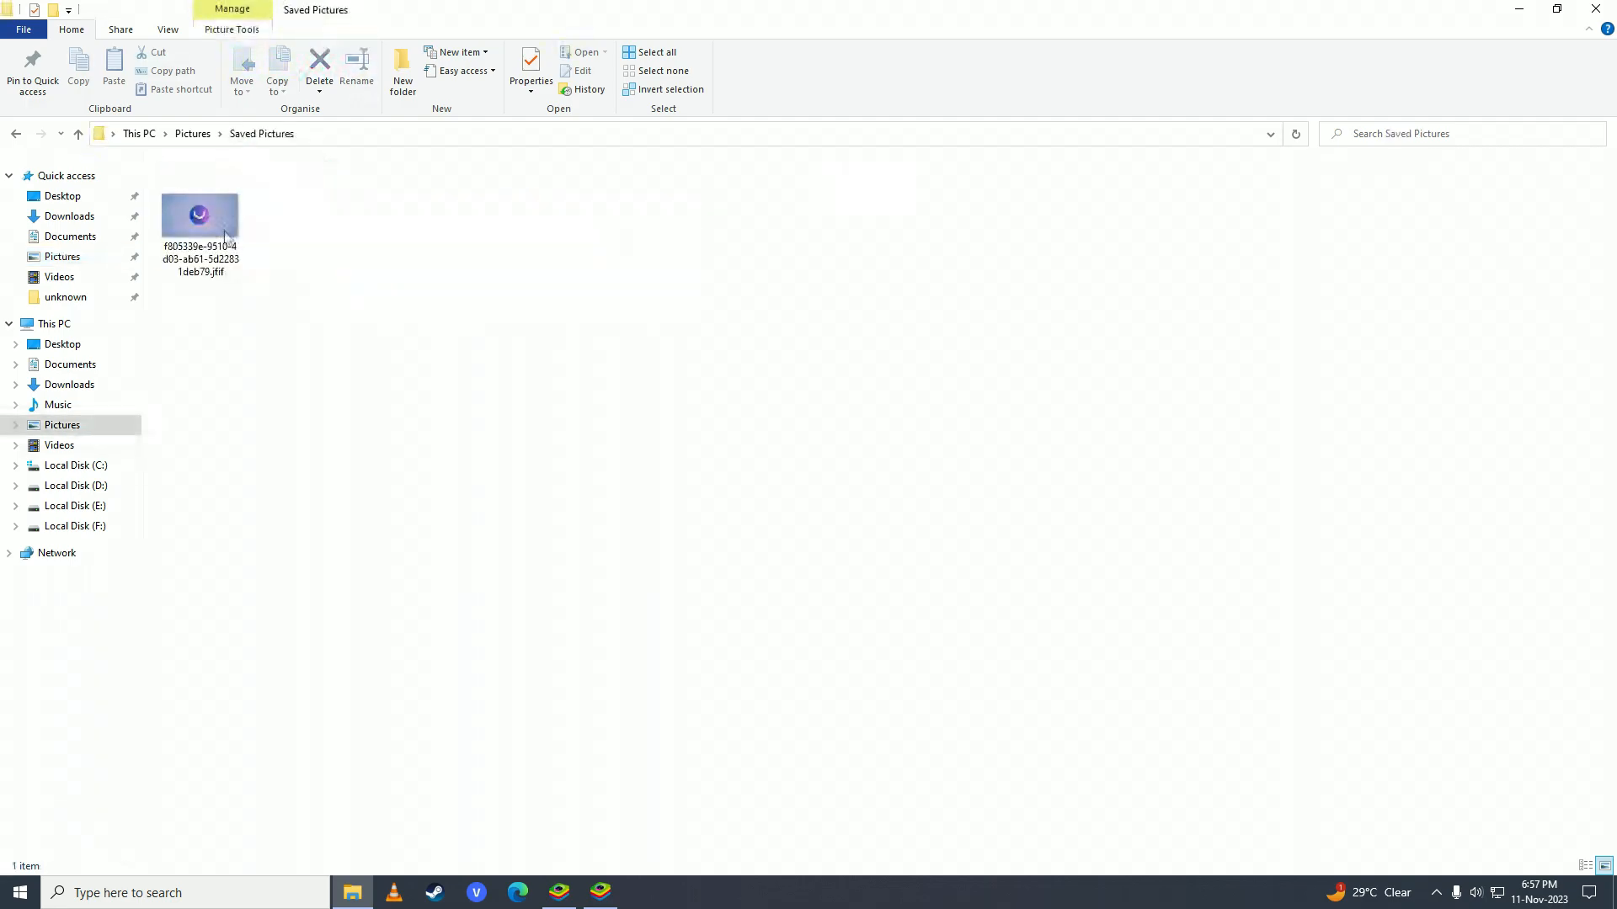
click(69, 216)
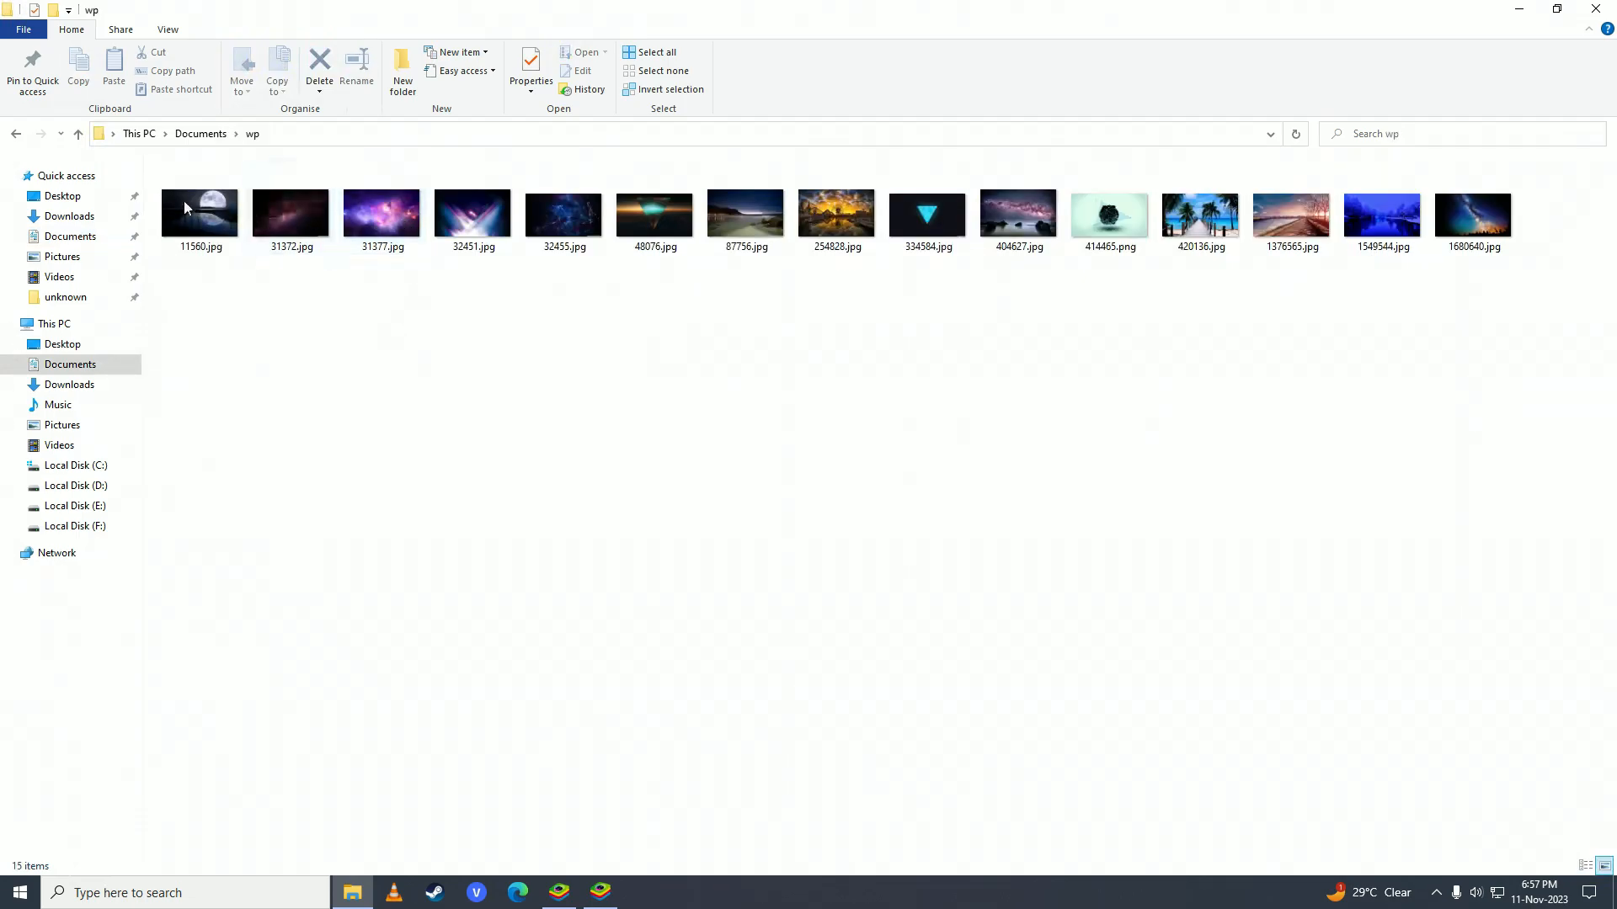
click(199, 214)
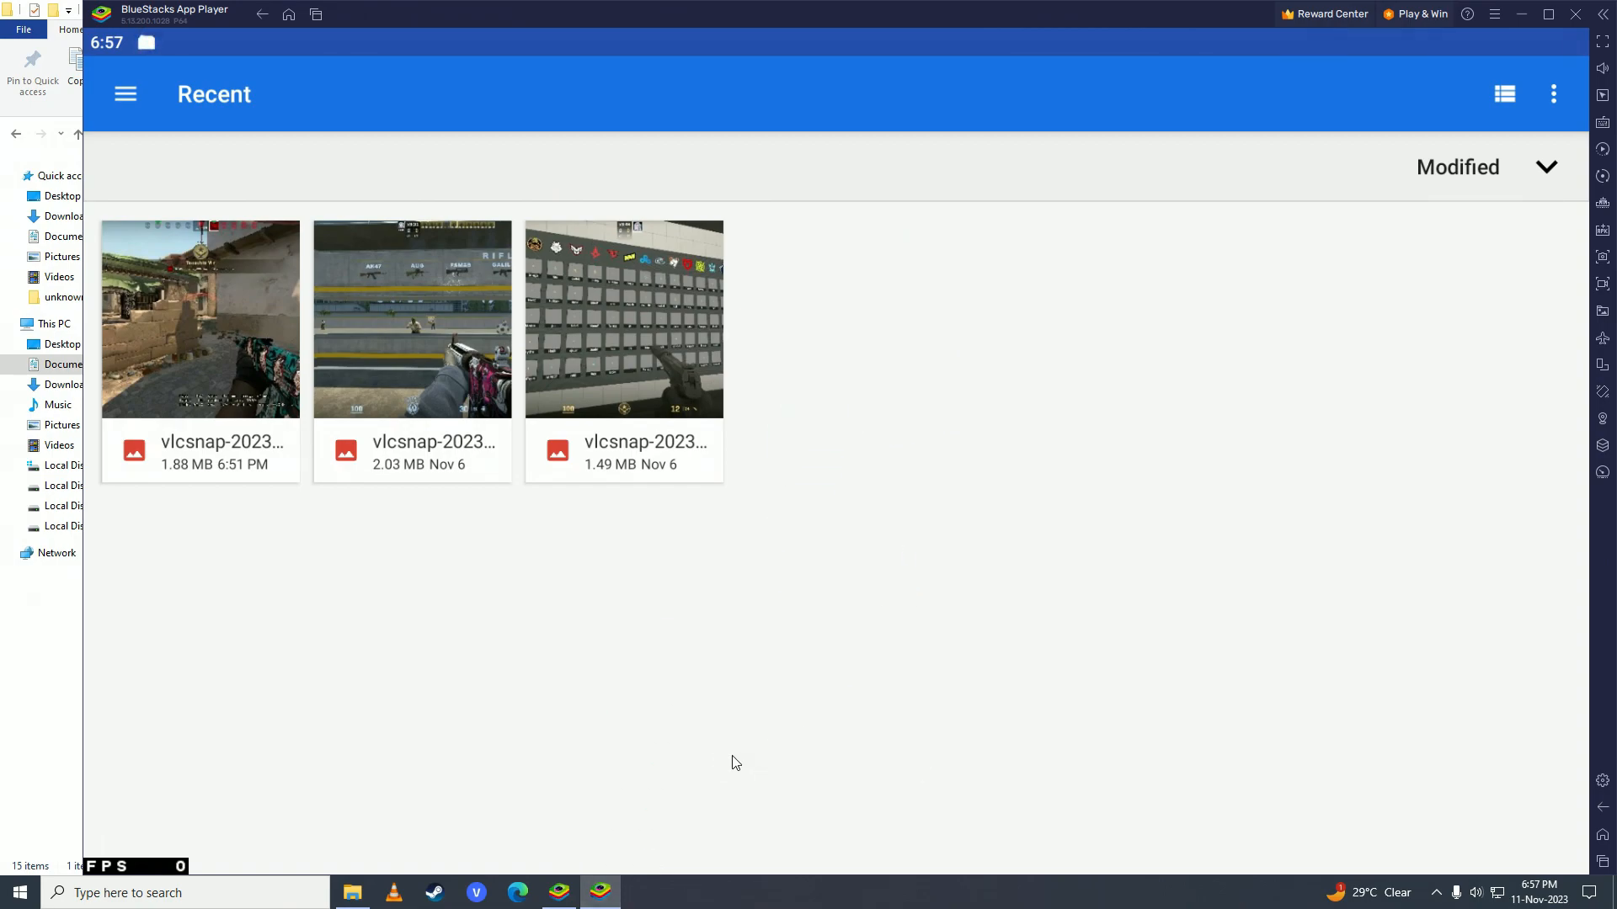
mouse_move(1495, 215)
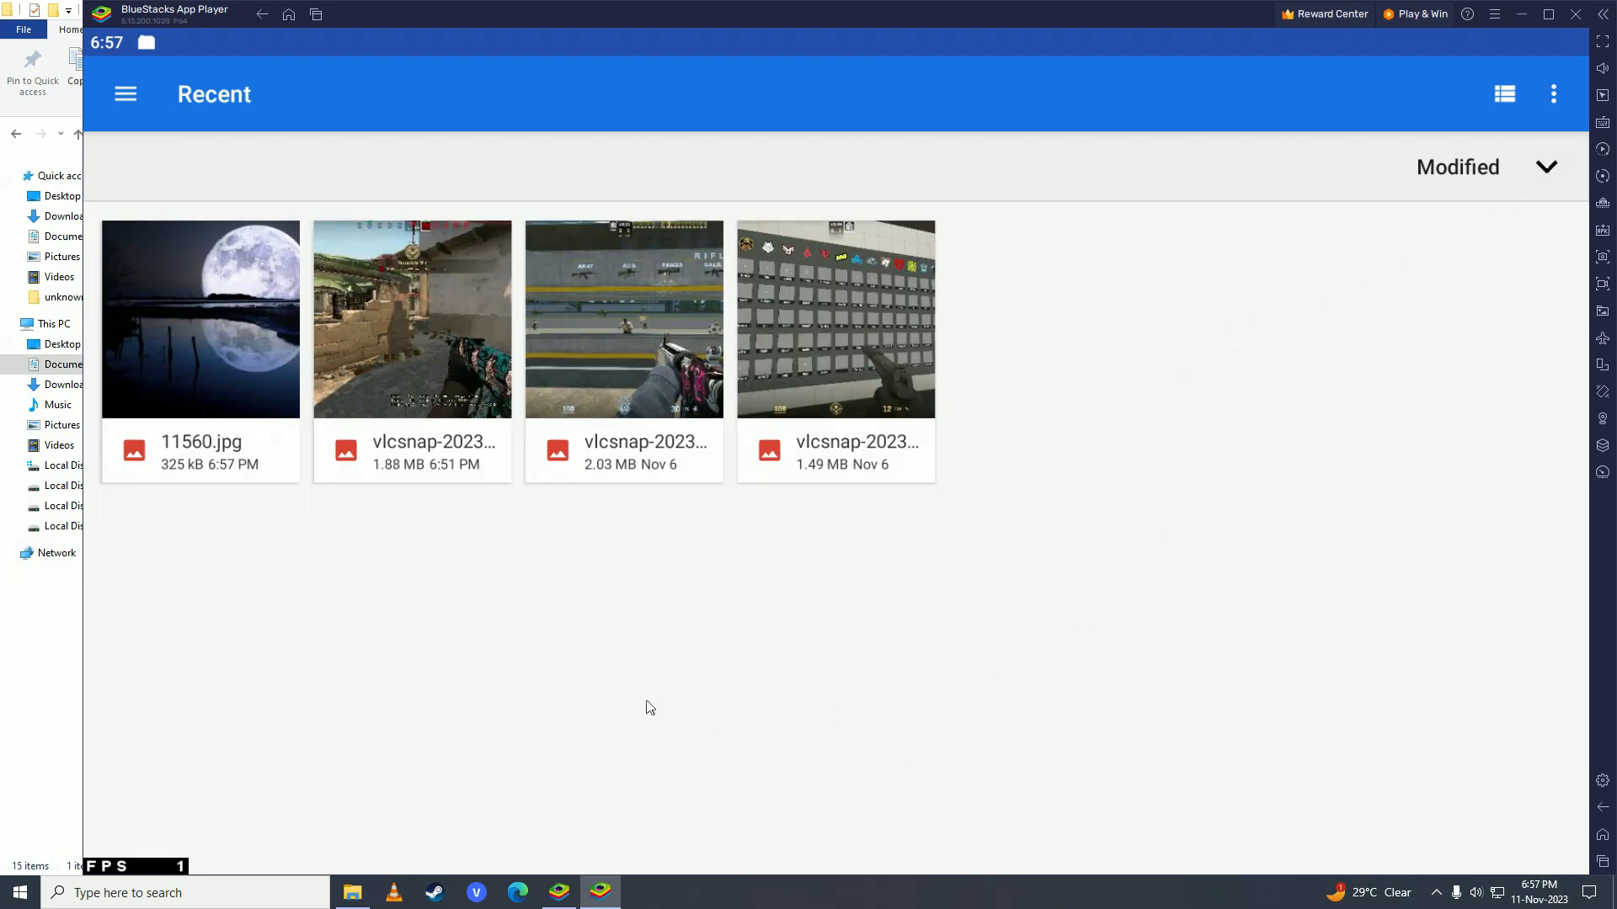
mouse_move(243, 338)
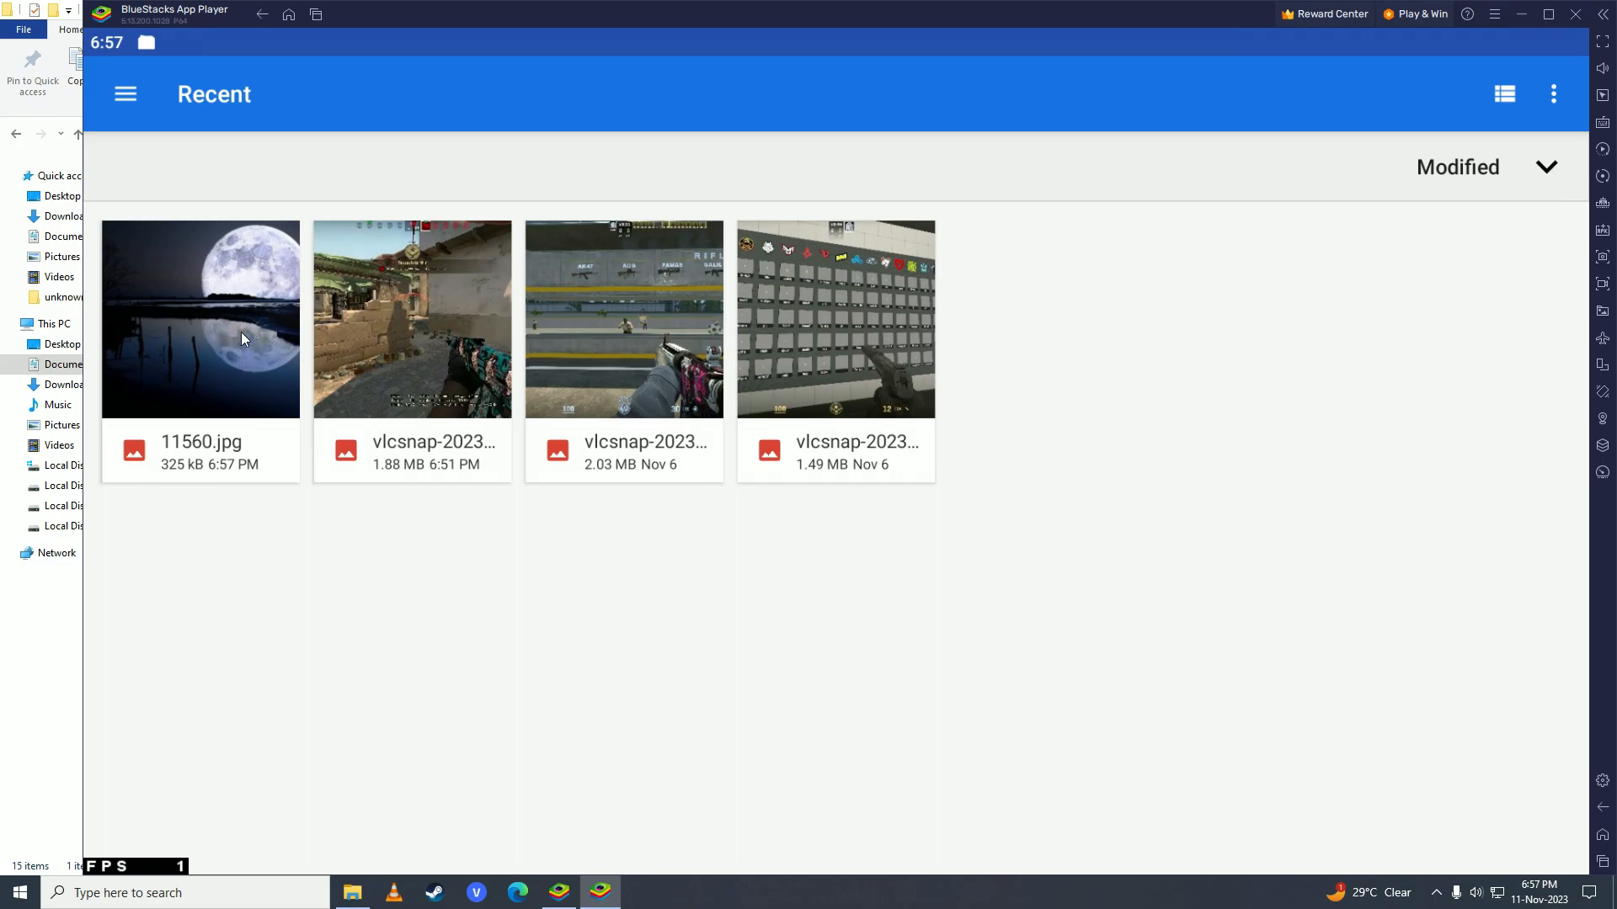
- Load 11560.jpg into Snapseed, preview the Faded Glow look and bring up the editing tools
double_click(200, 318)
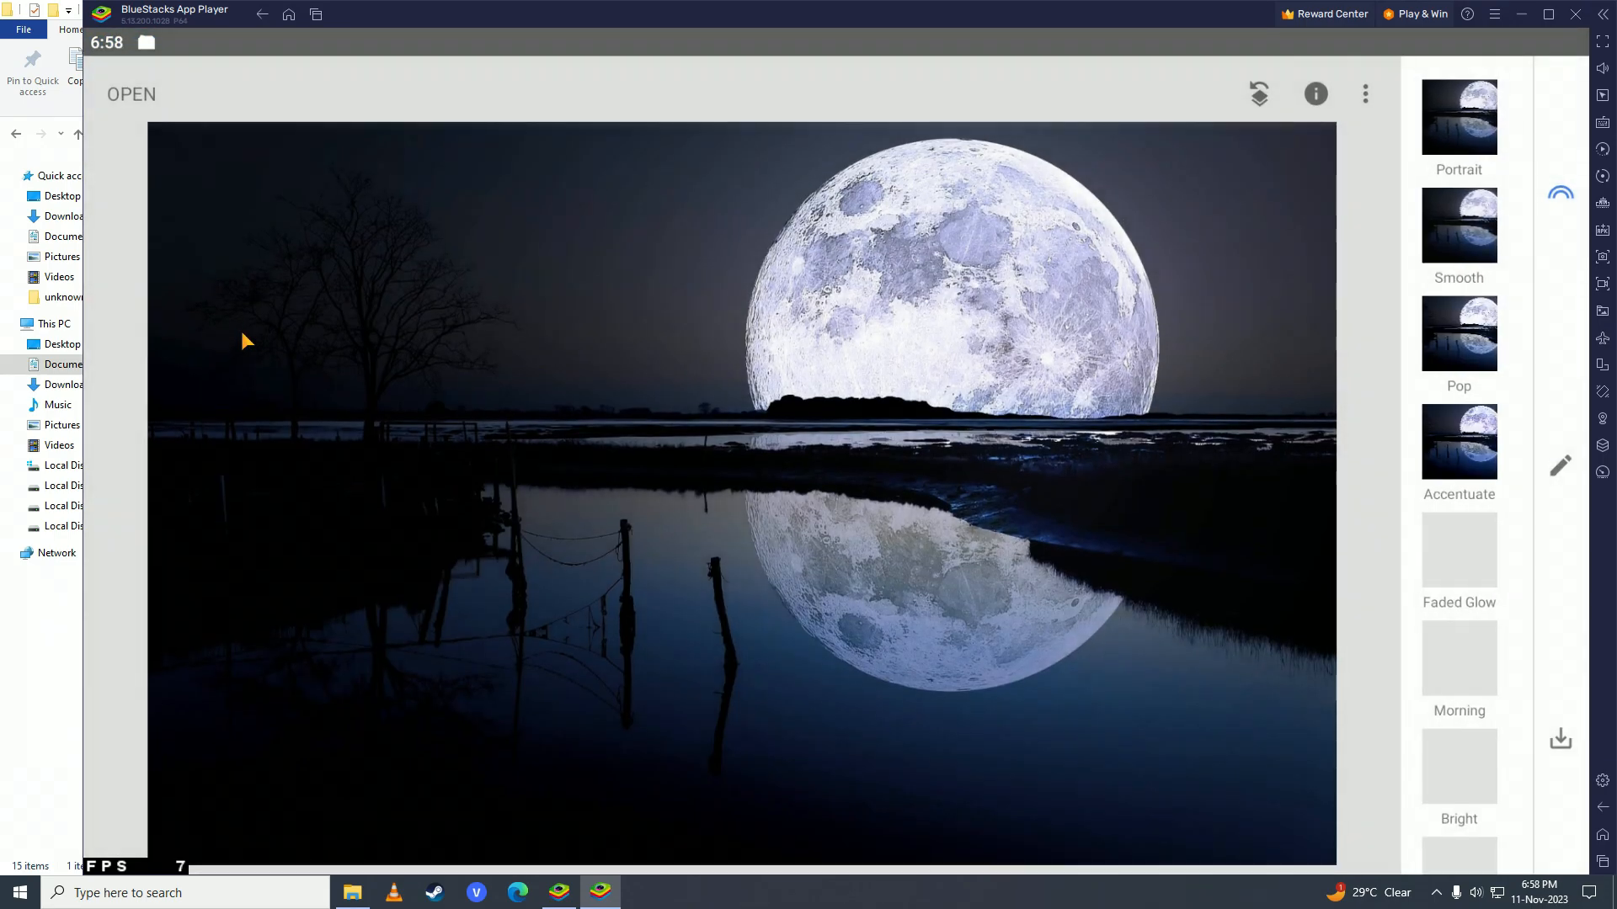
click(1458, 552)
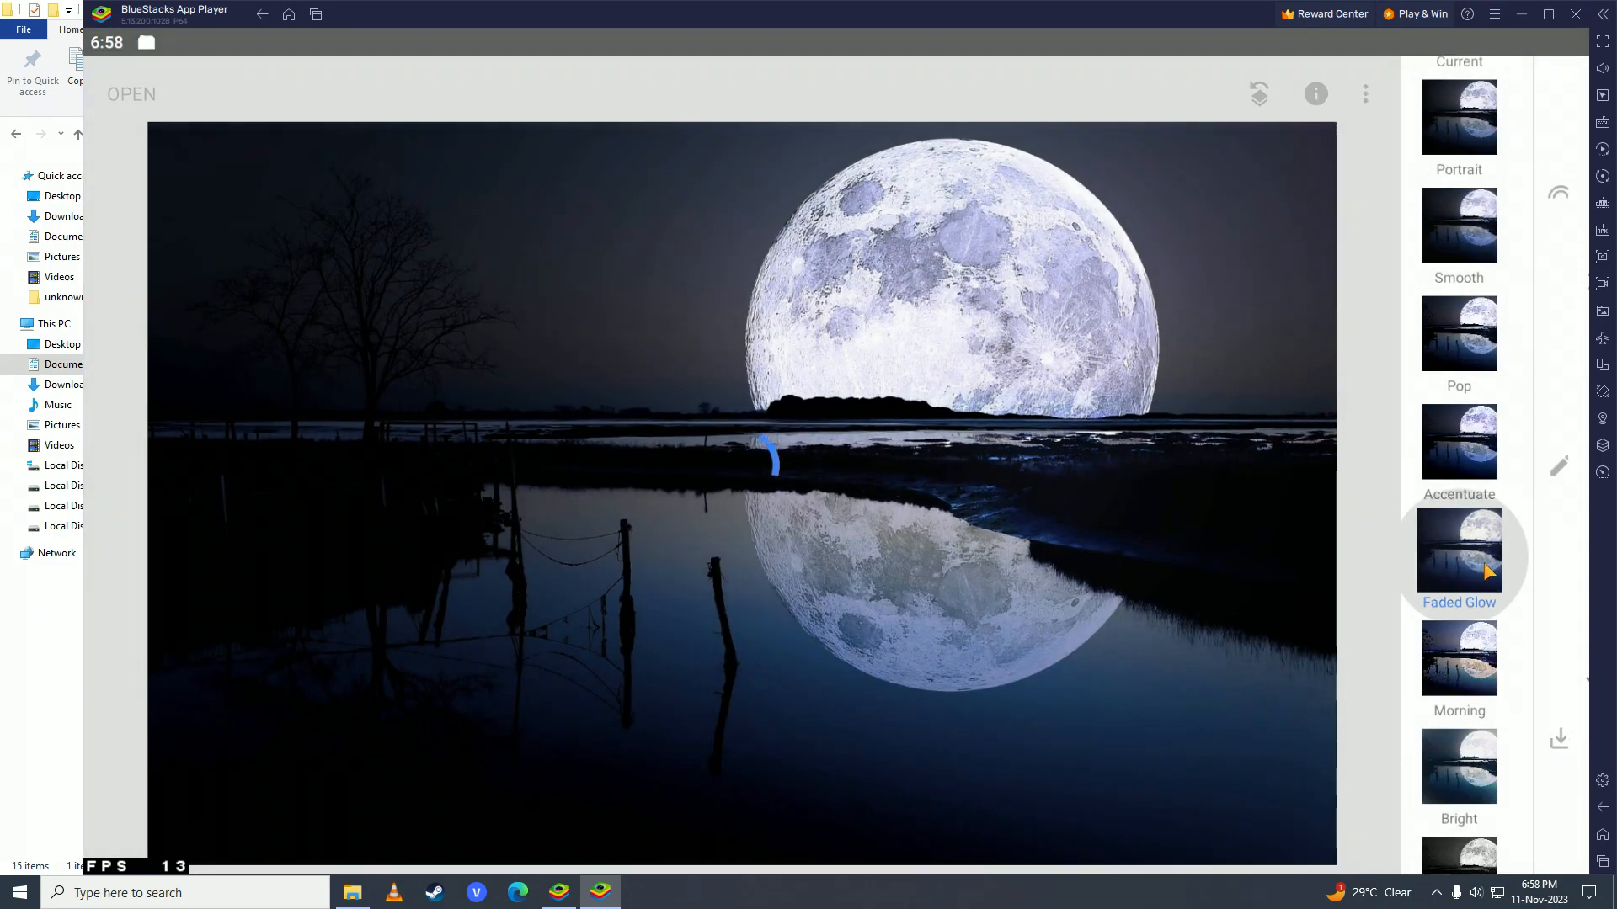
click(1459, 549)
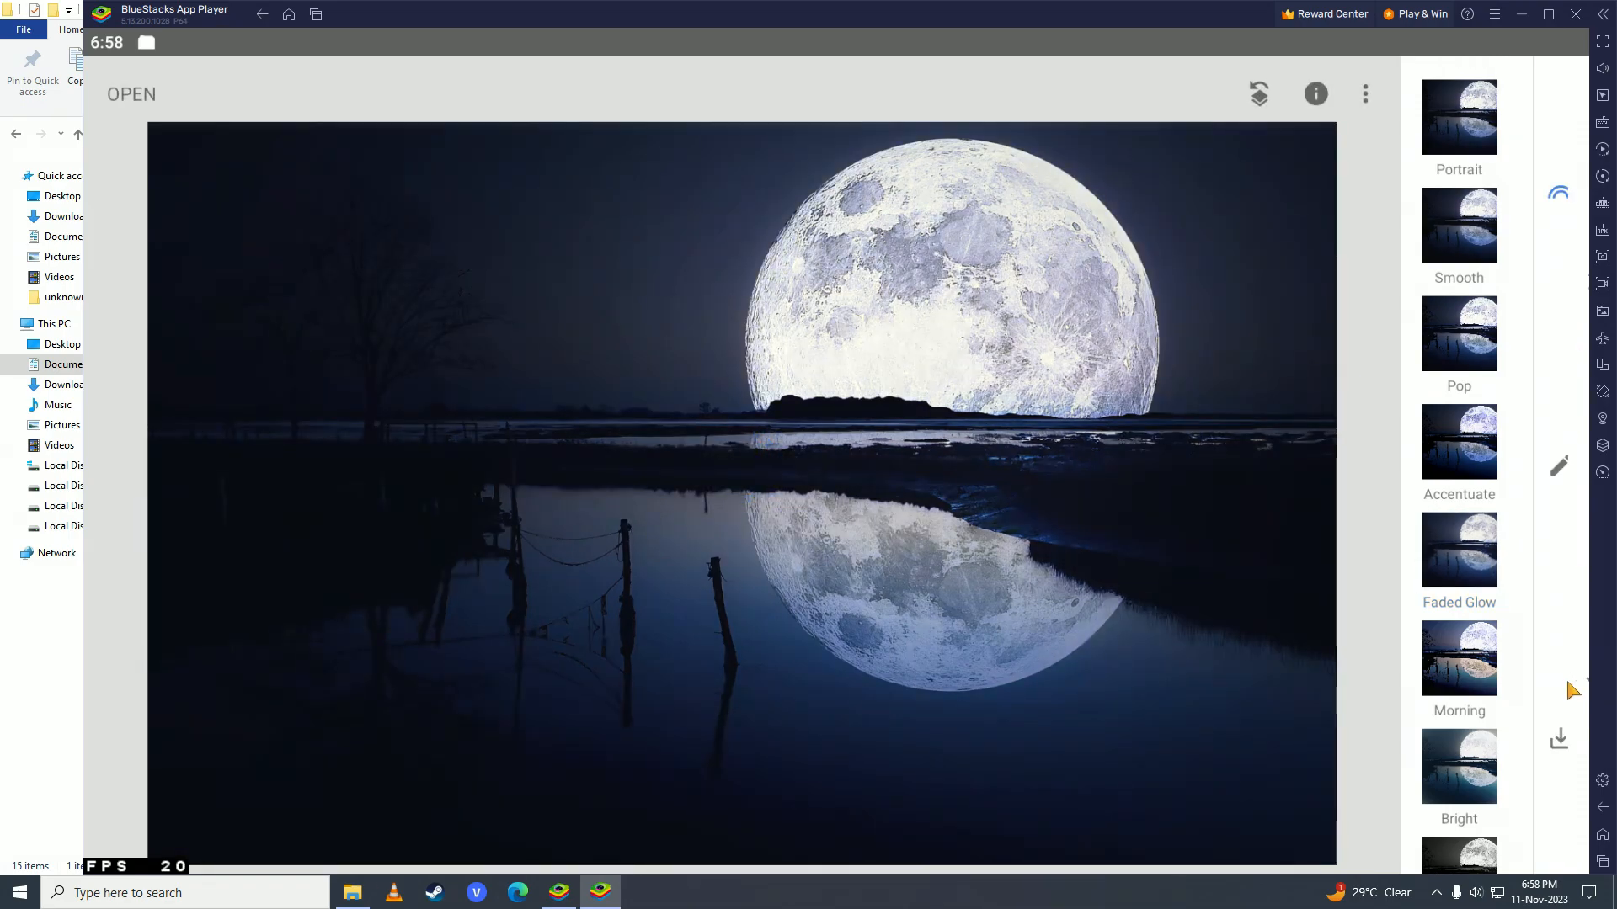
click(1558, 466)
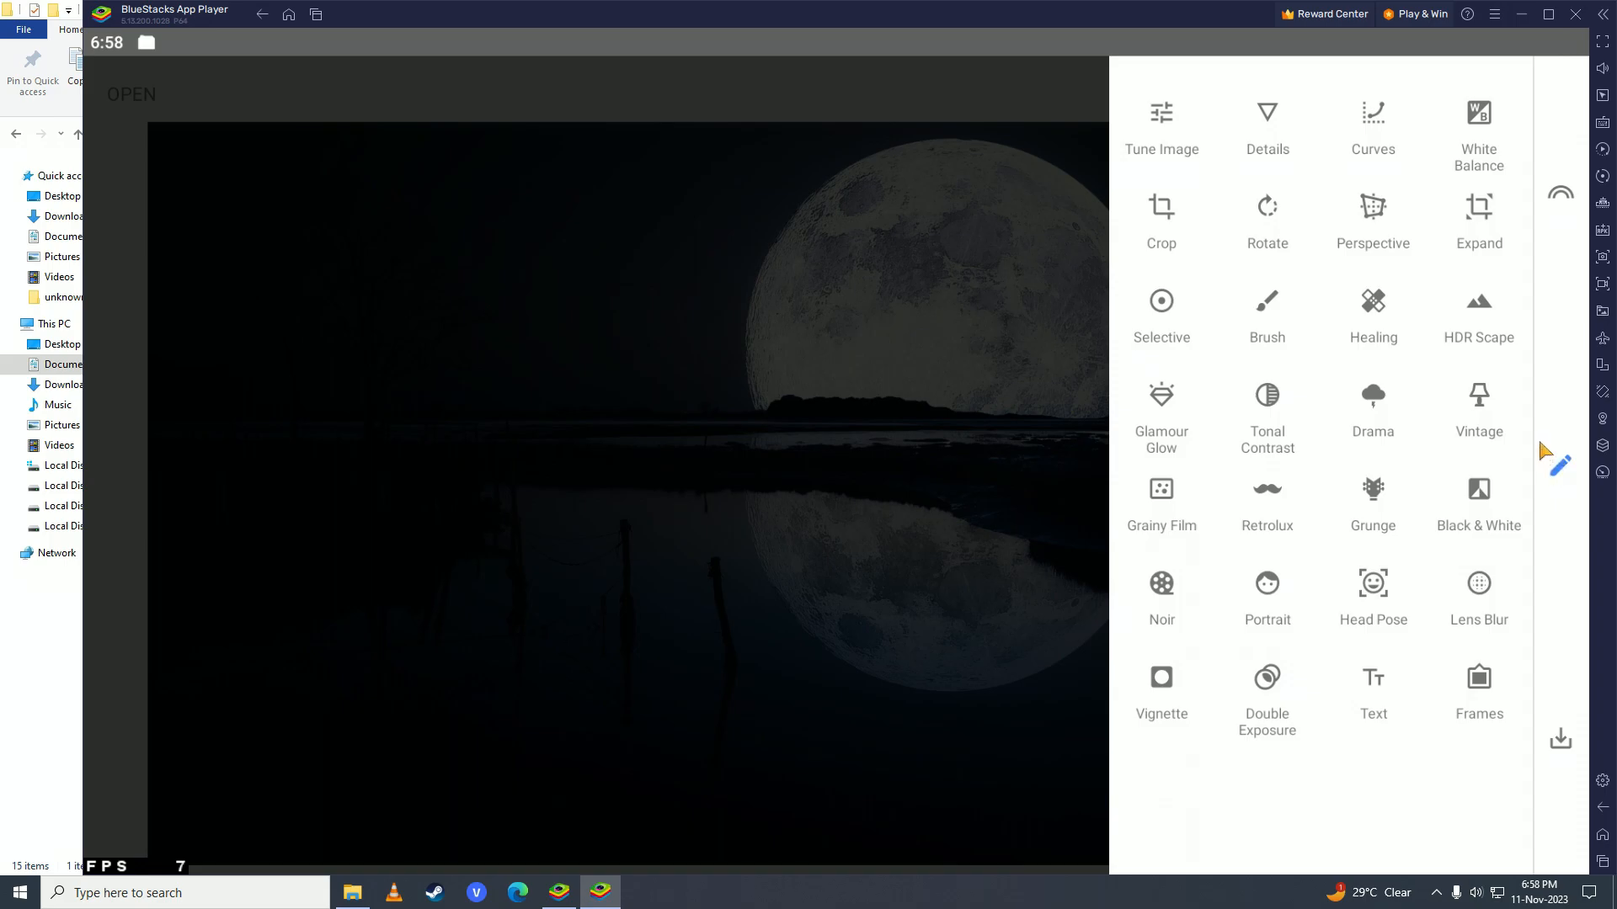
mouse_move(1464, 200)
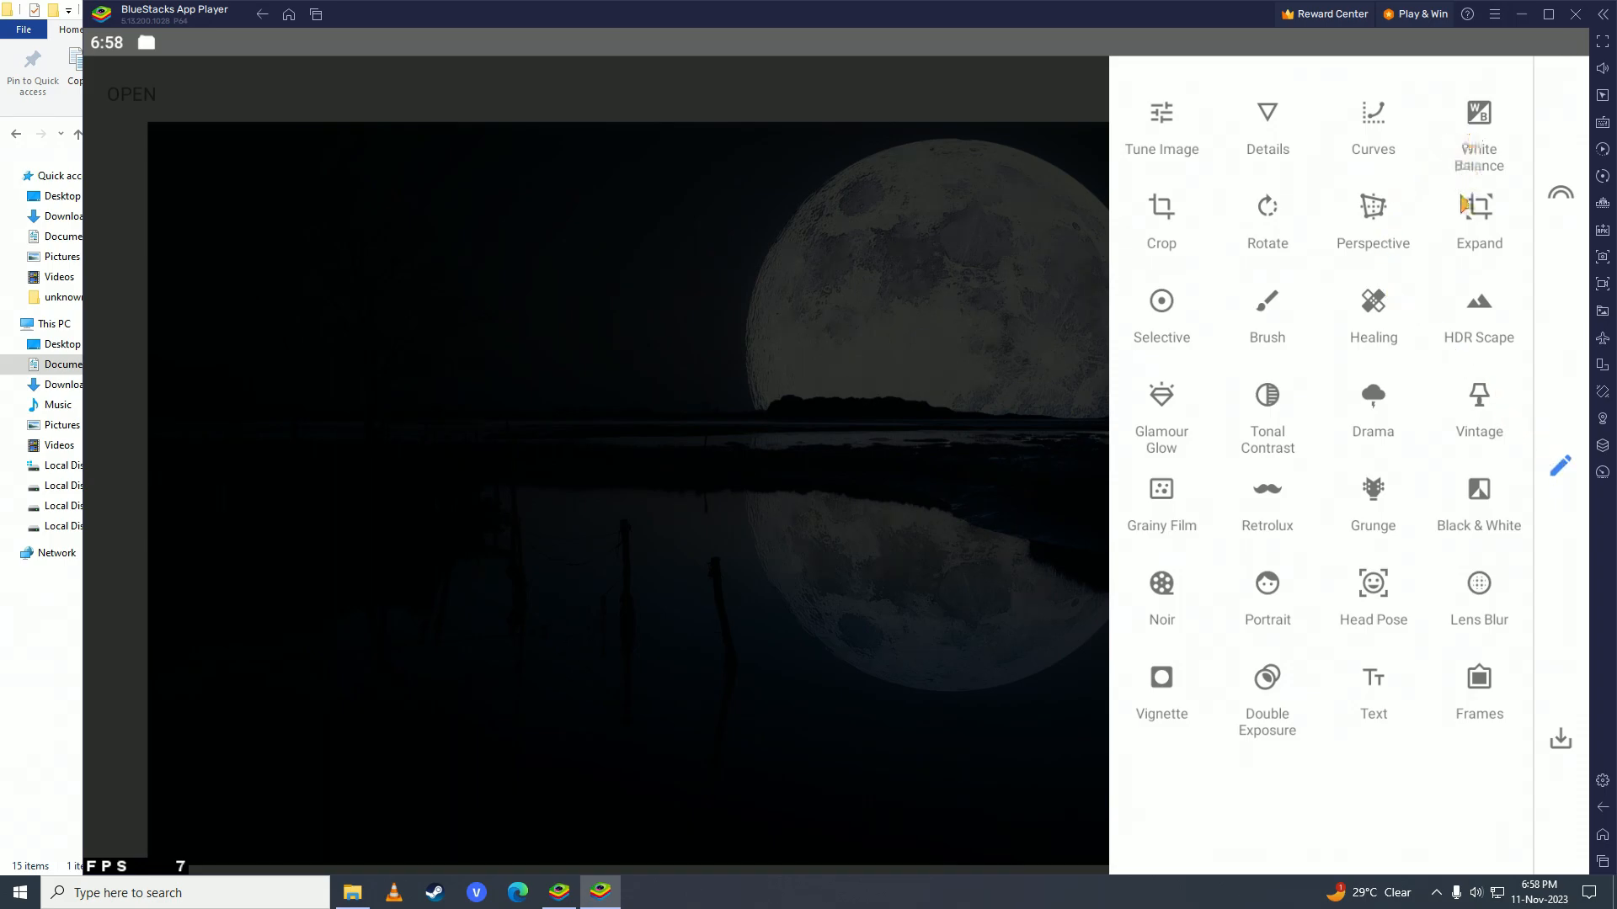
mouse_move(1379, 411)
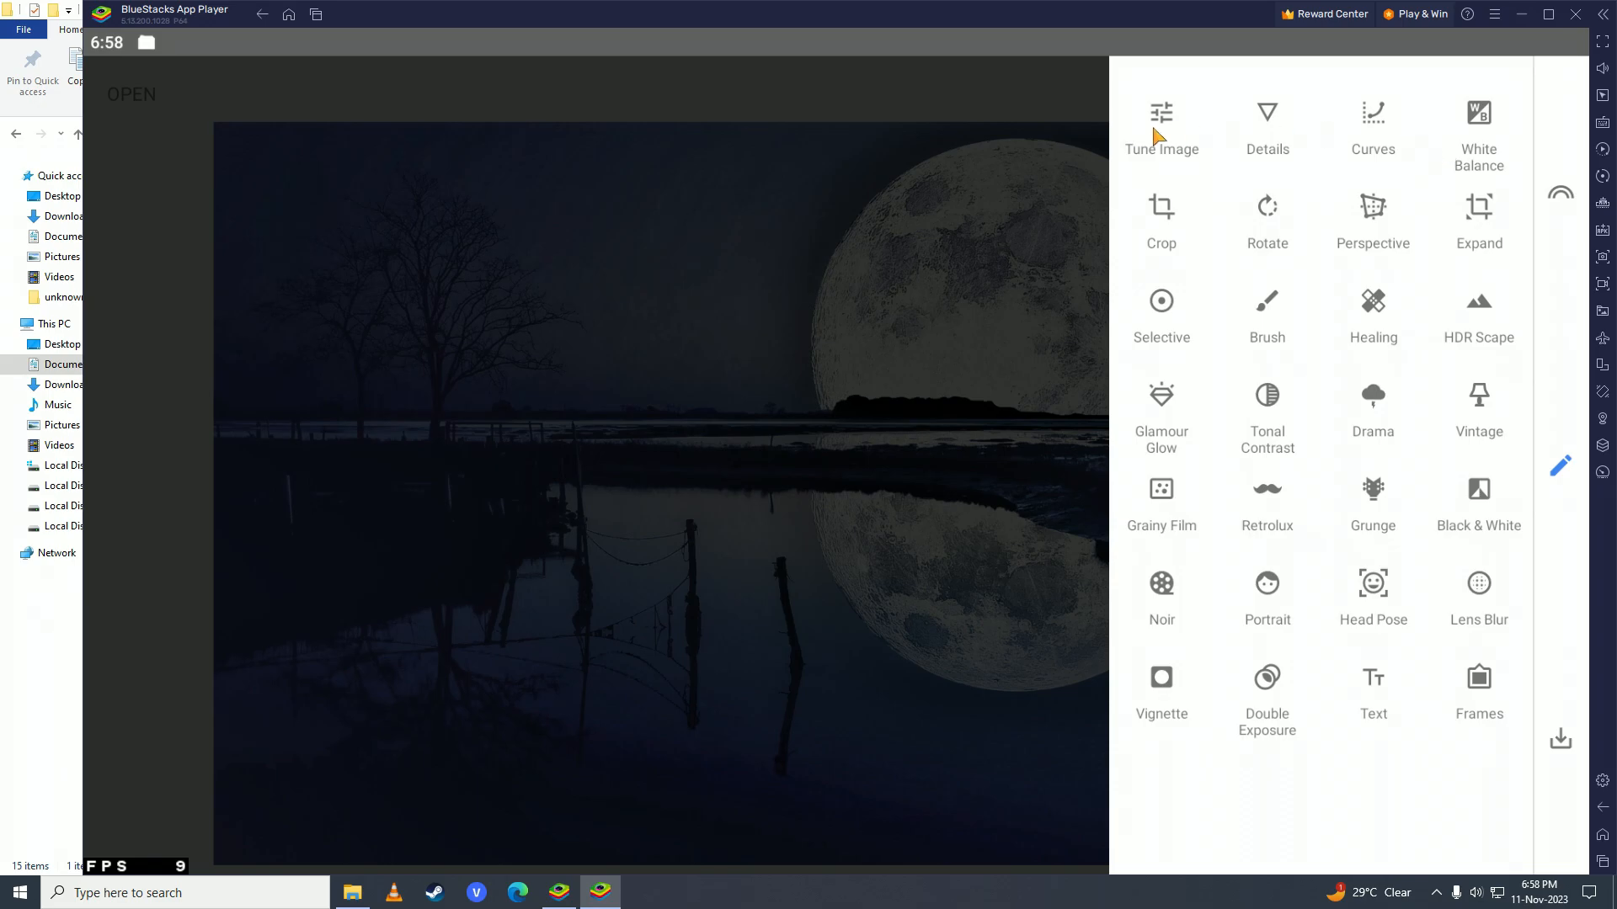
- Try Tune Image and cancel, then apply a blue-tinted filter at about +38 strength and confirm it
click(1160, 123)
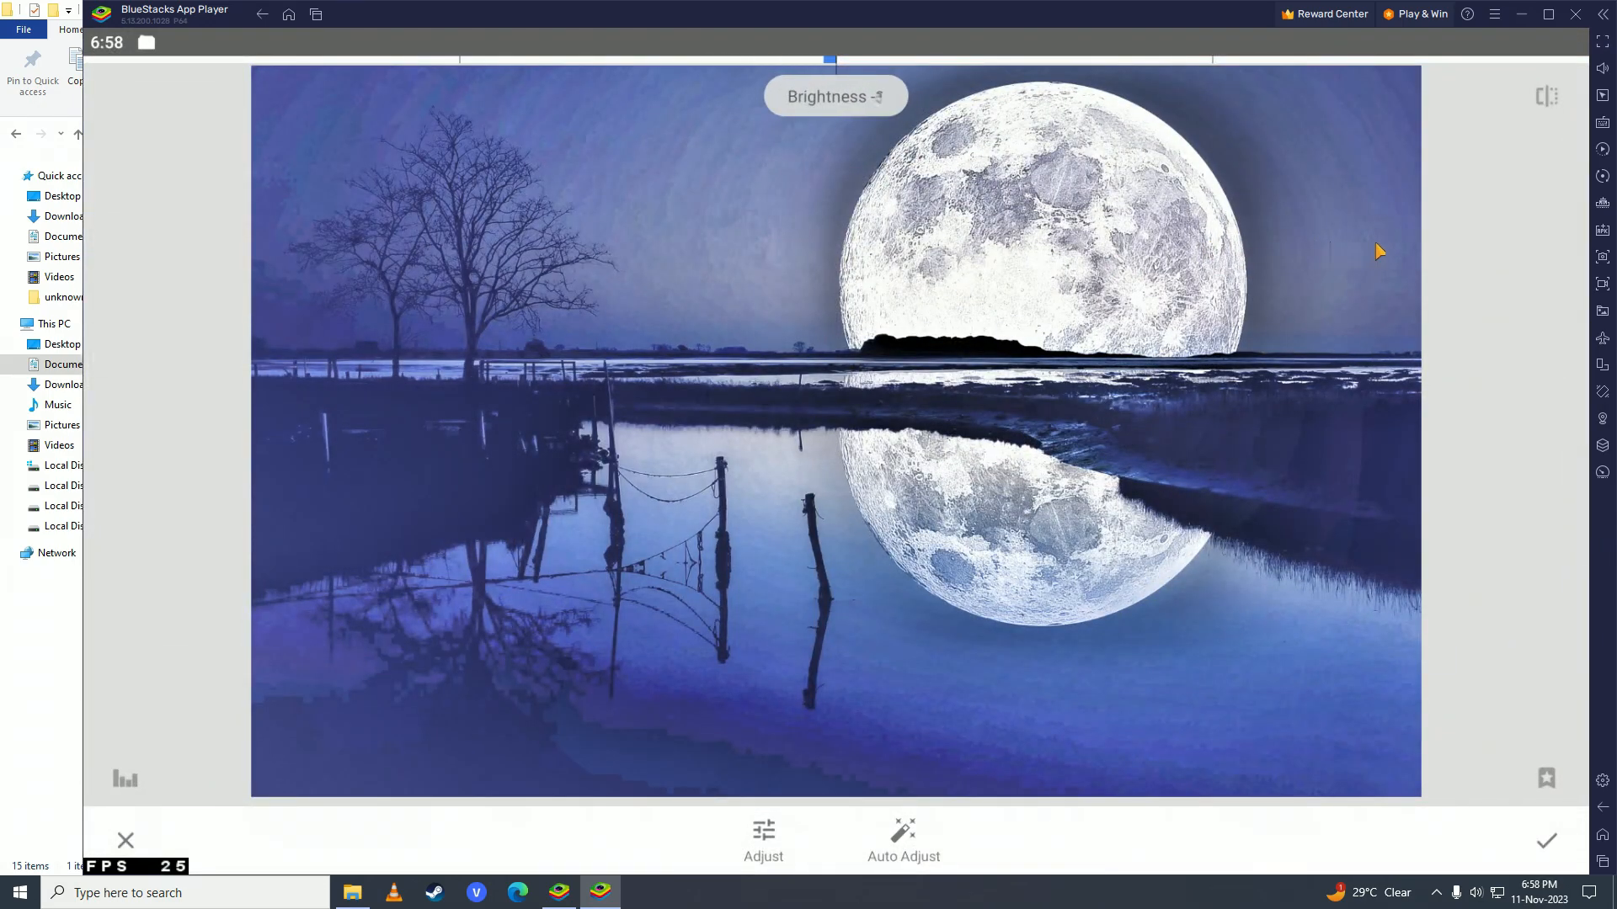
click(1546, 840)
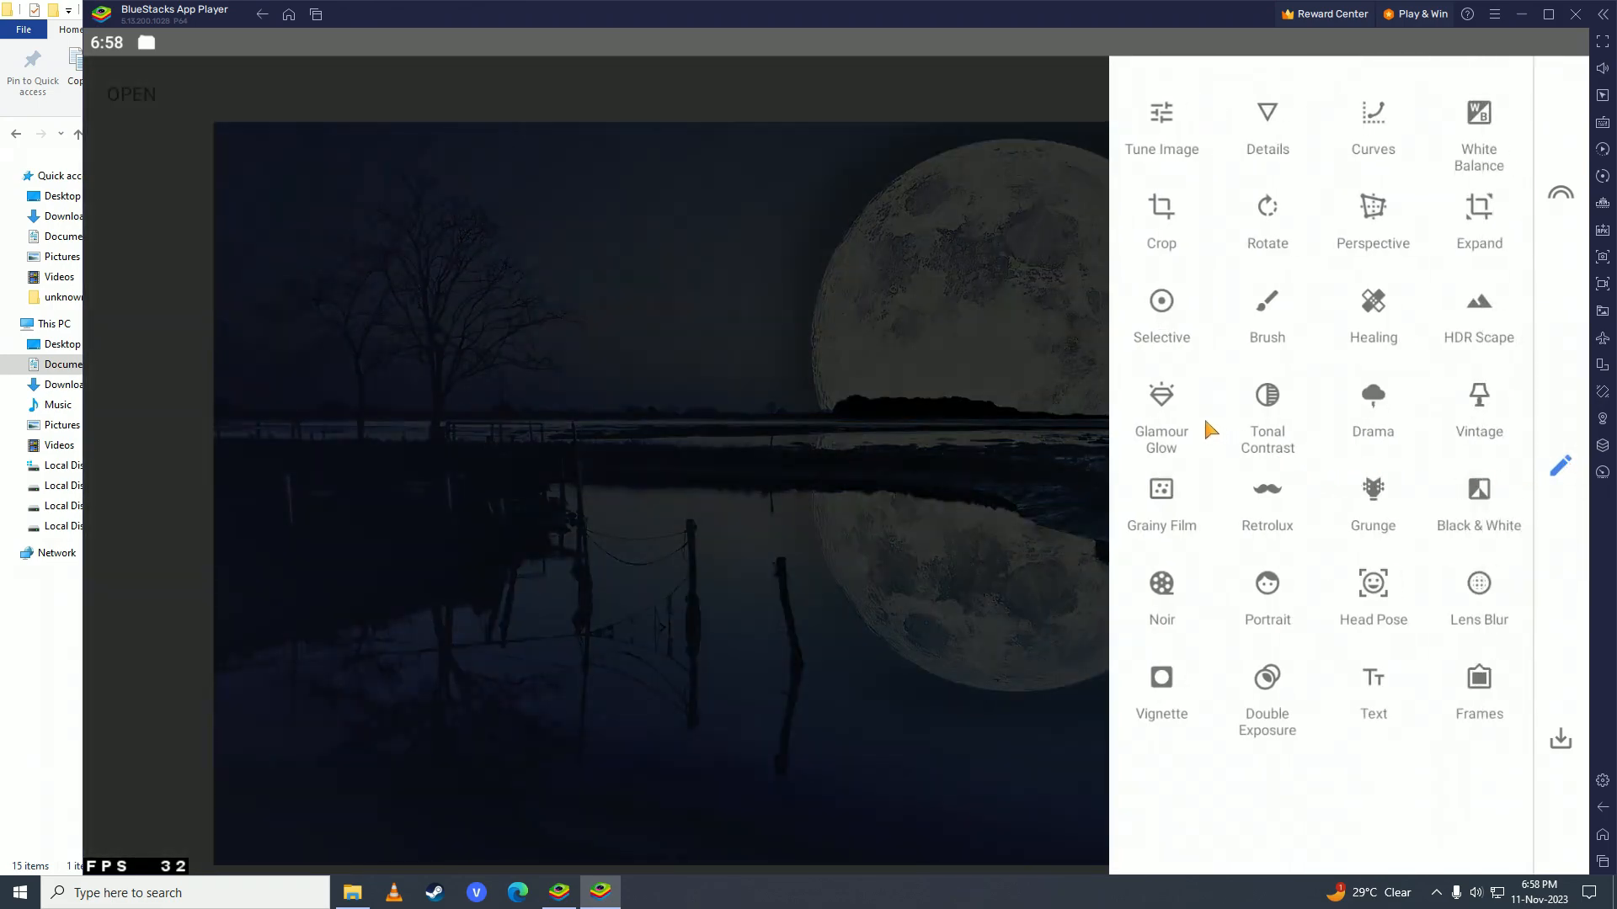
click(1161, 417)
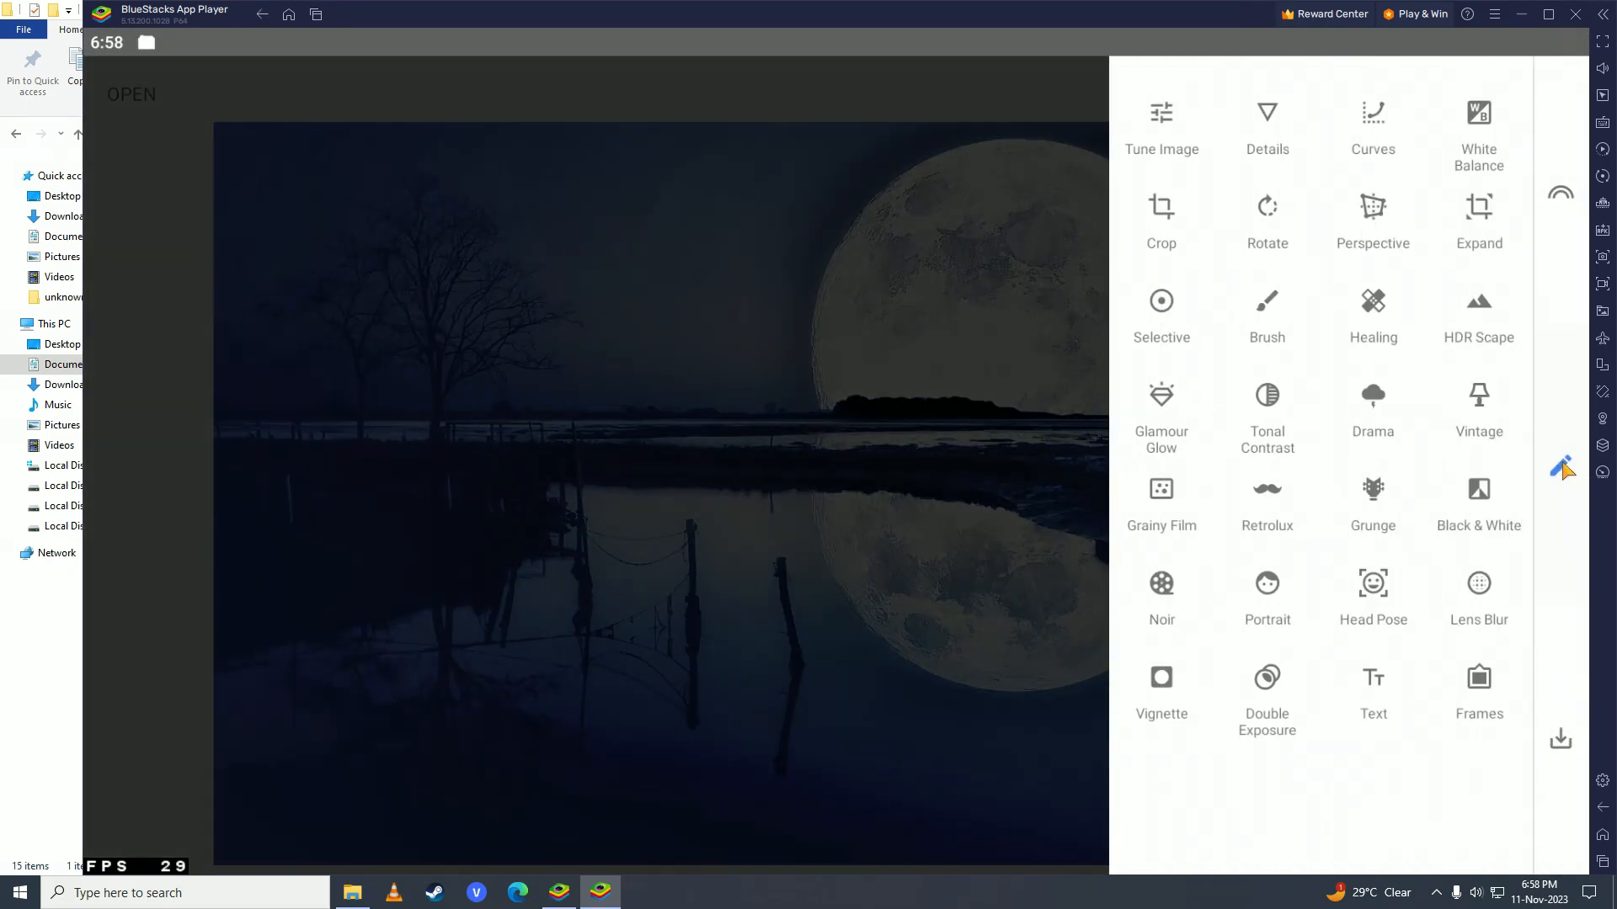
mouse_move(1379, 598)
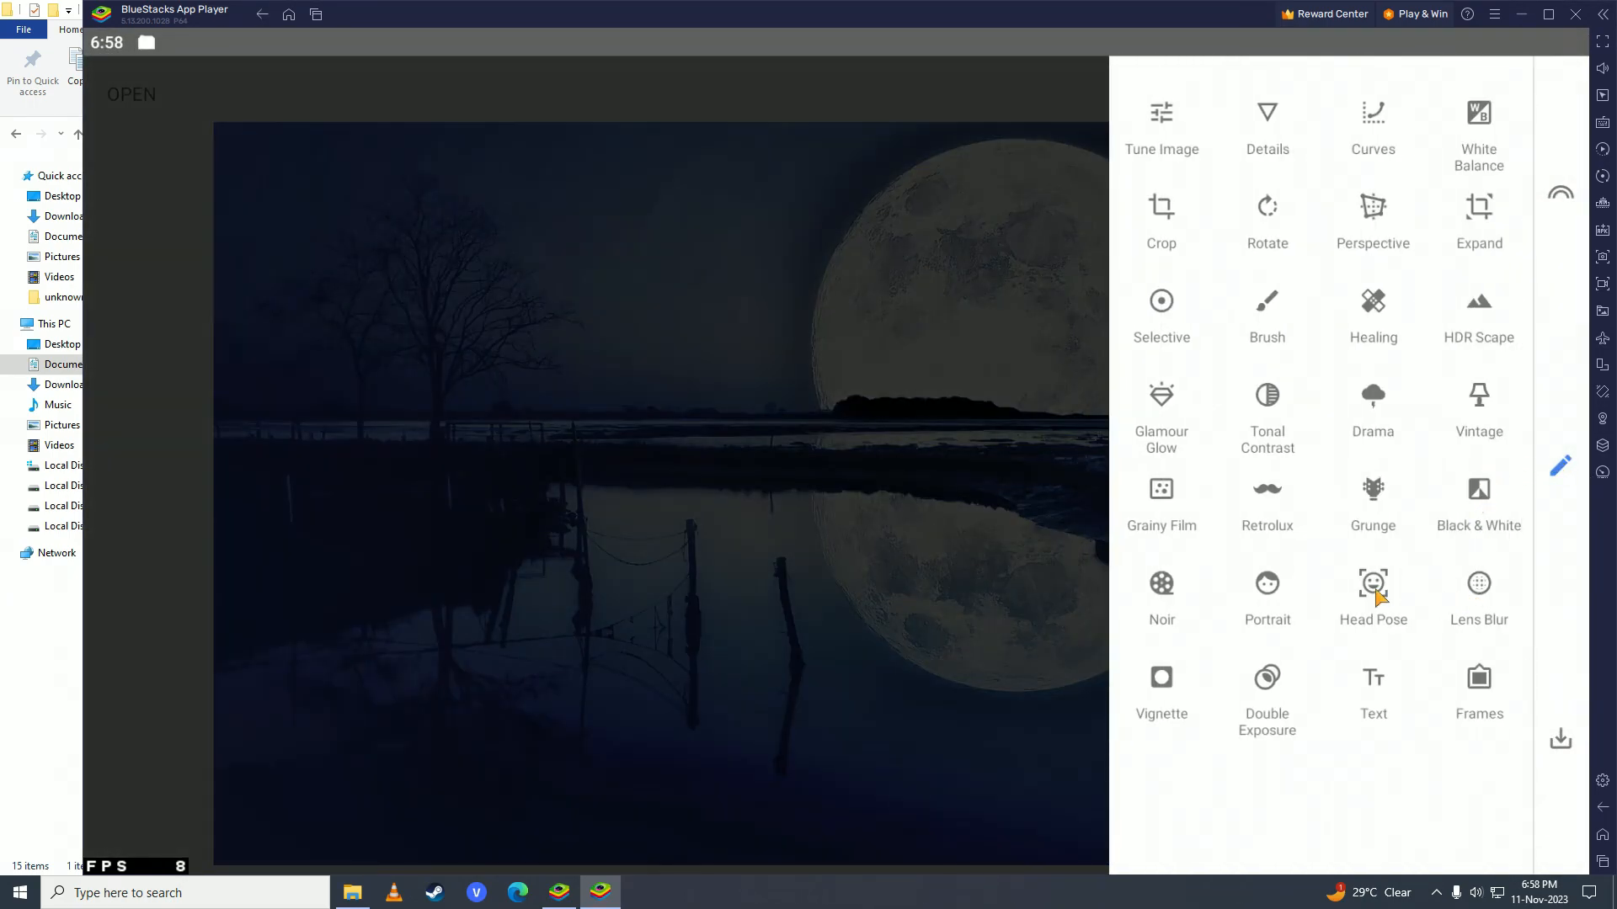
click(1477, 310)
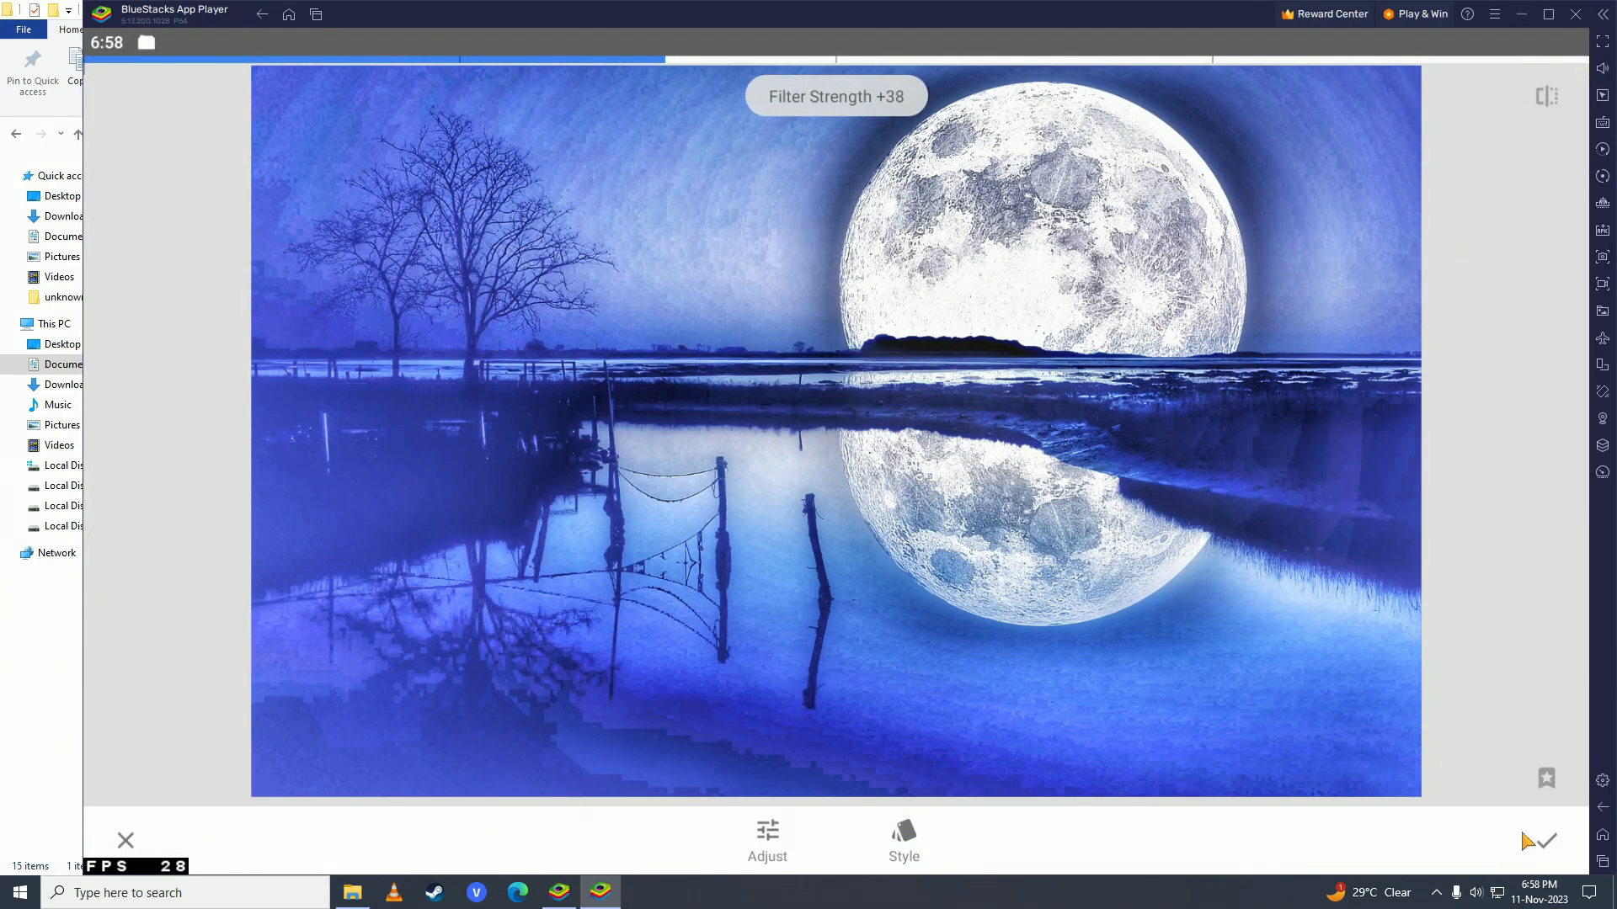
click(1538, 840)
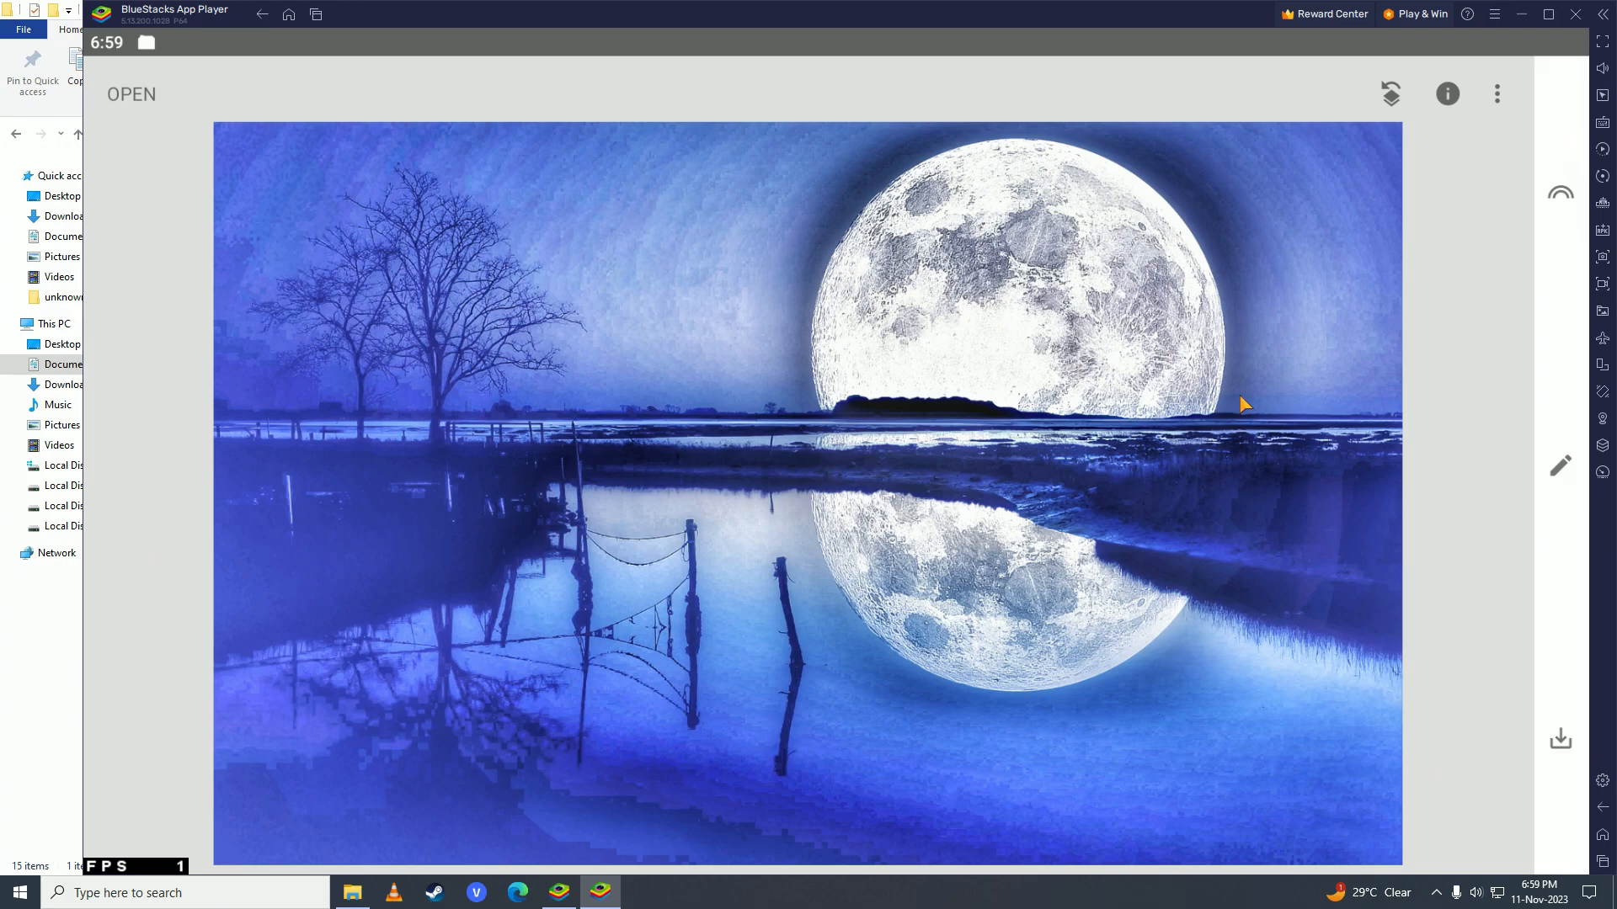
mouse_move(1257, 398)
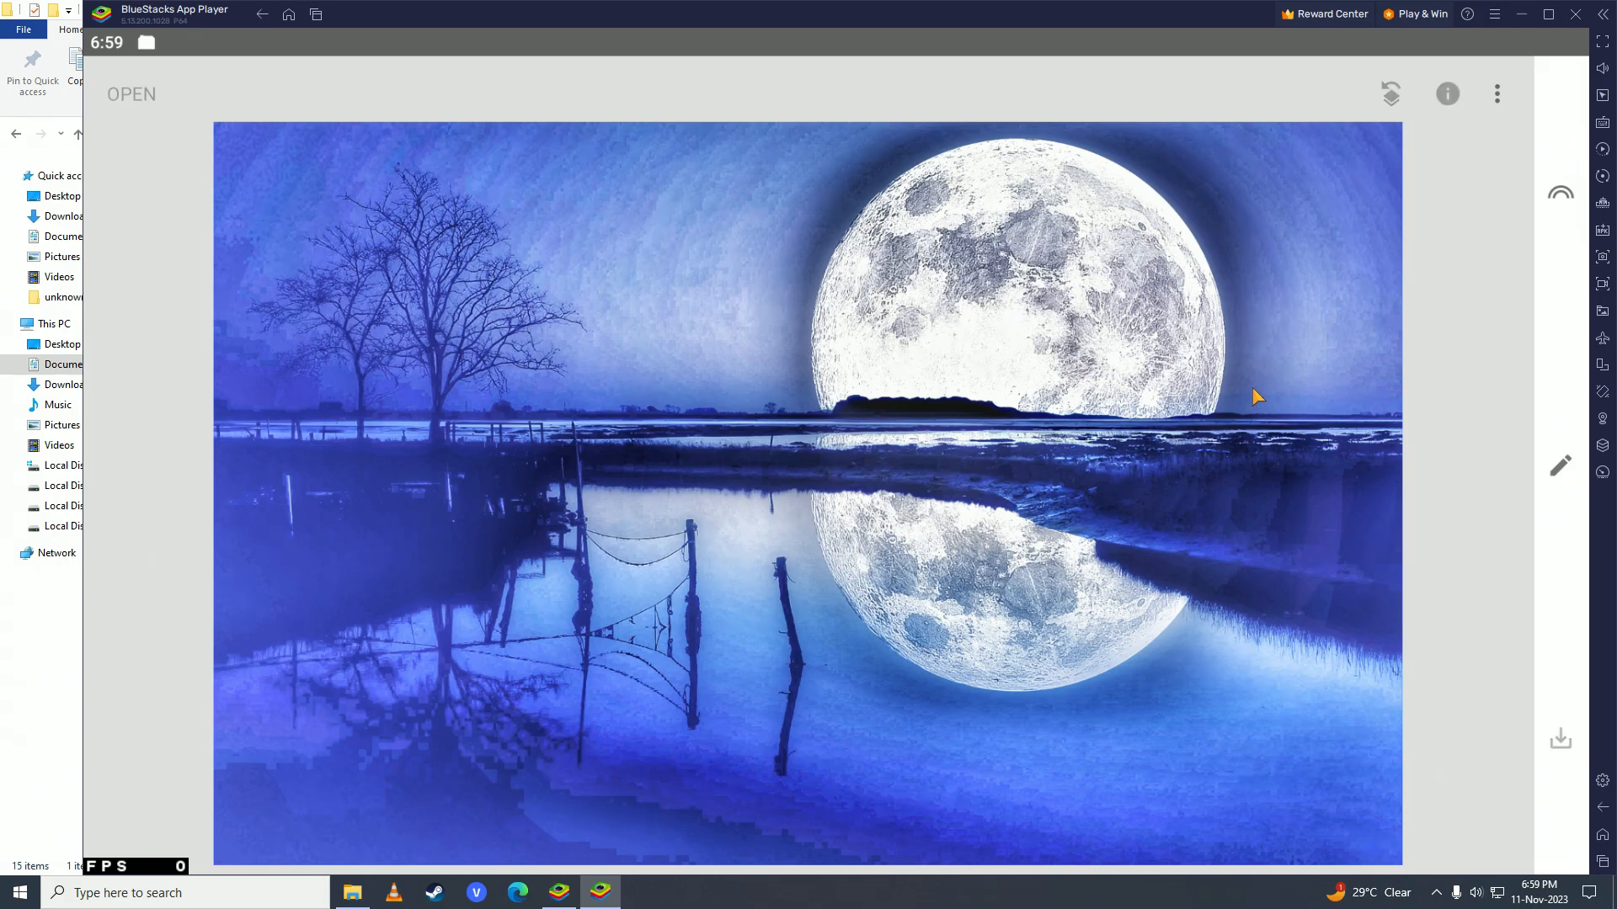